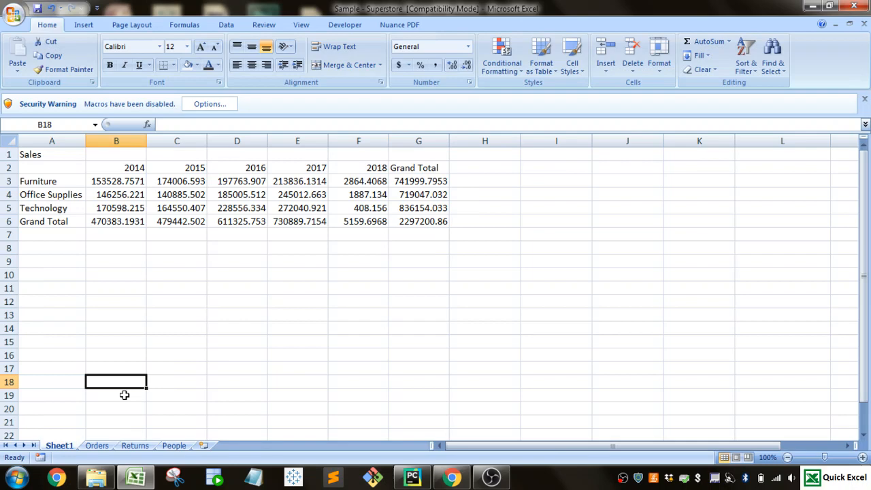
pyautogui.moveTo(109, 282)
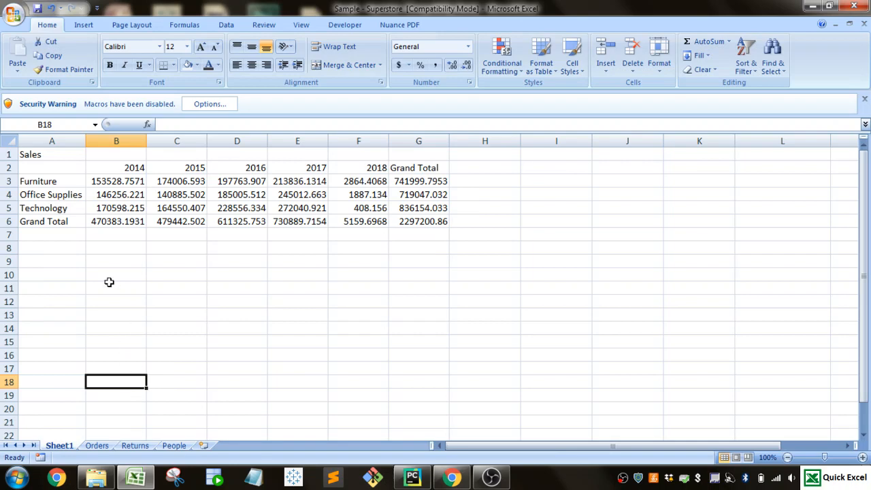
pyautogui.moveTo(109, 183)
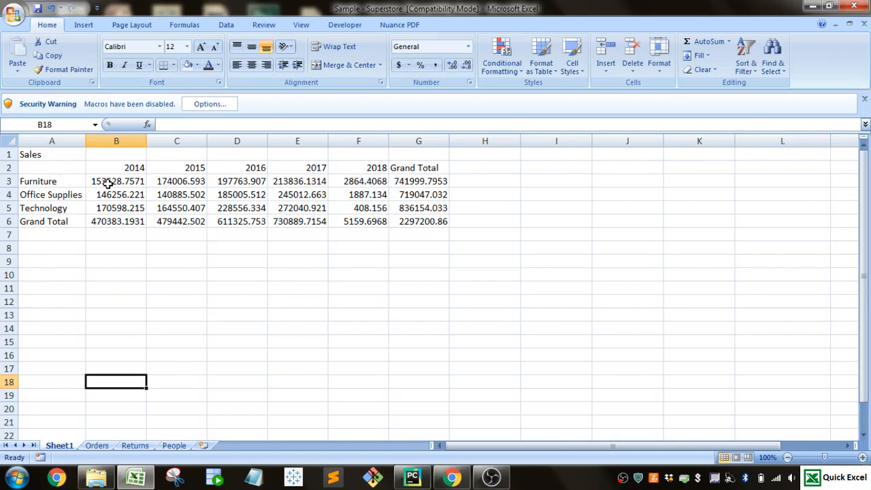
pyautogui.moveTo(117, 265)
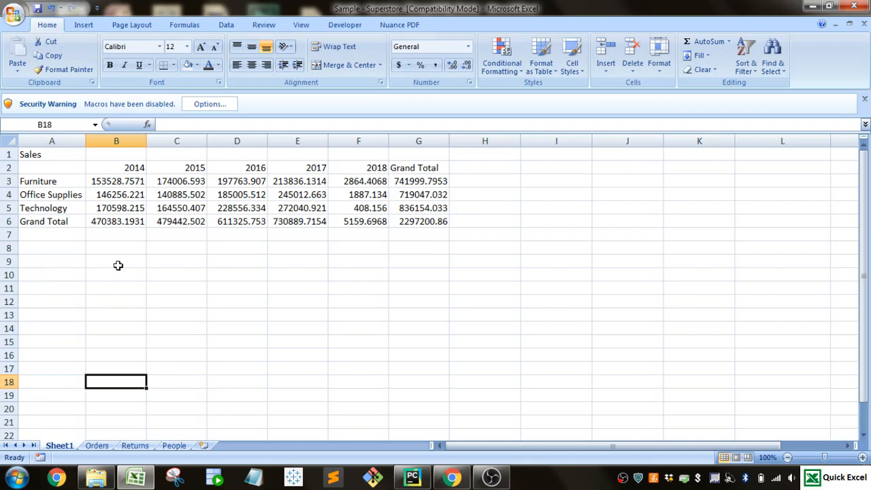
# Step: Apply the Heading 1 cell style to the Sales title in A1
pyautogui.click(52, 155)
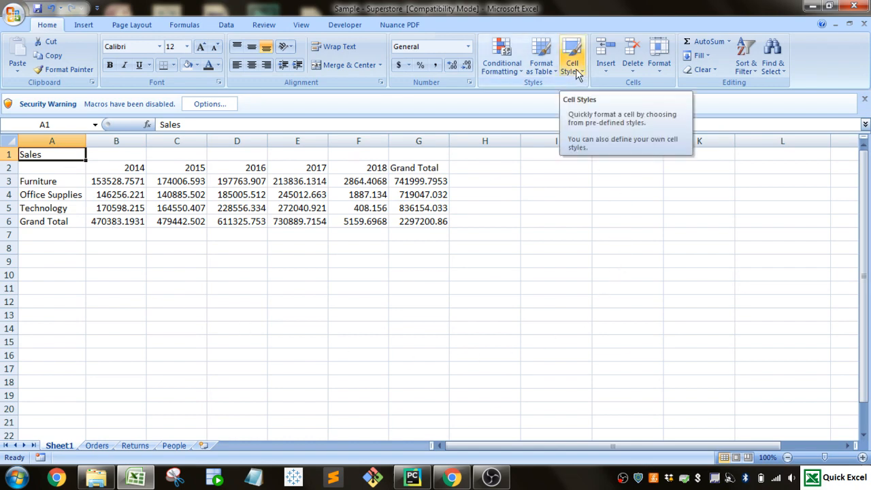
pyautogui.click(571, 57)
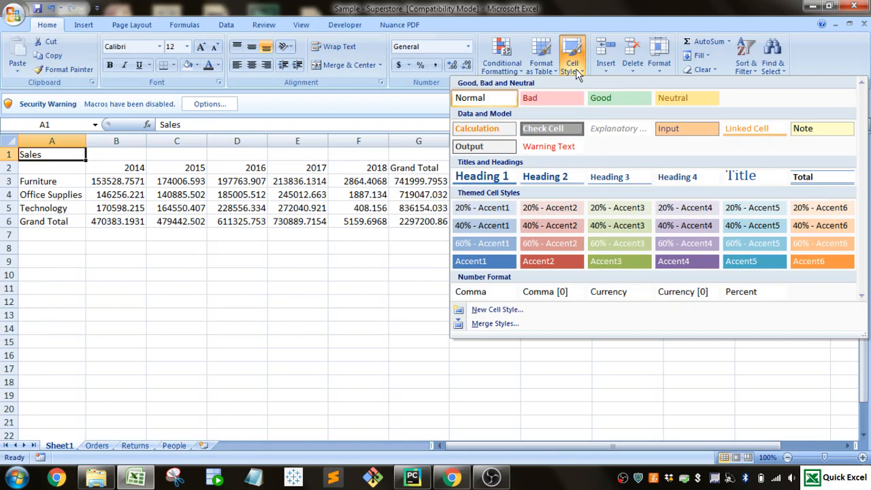
pyautogui.moveTo(599, 185)
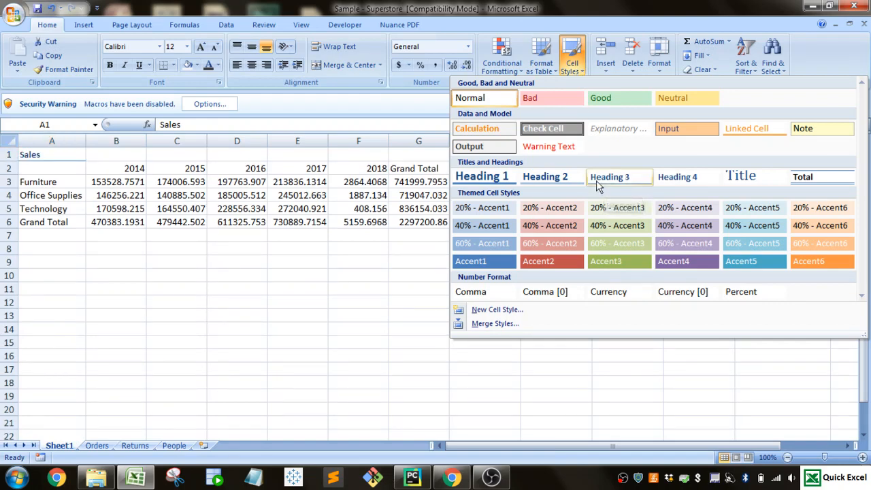
pyautogui.click(482, 177)
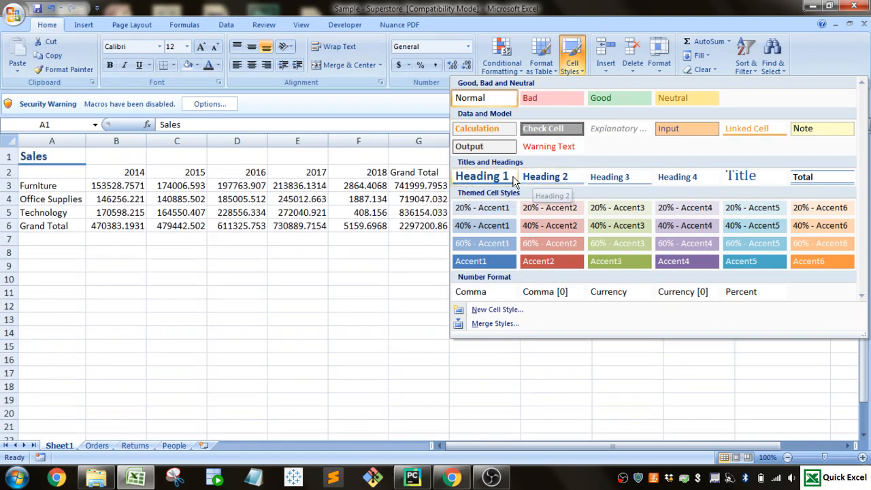
pyautogui.click(482, 177)
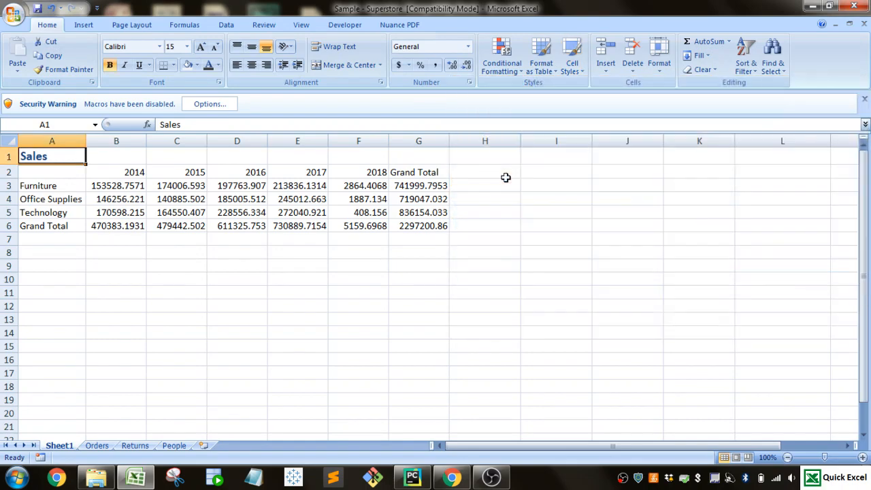
pyautogui.moveTo(125, 171)
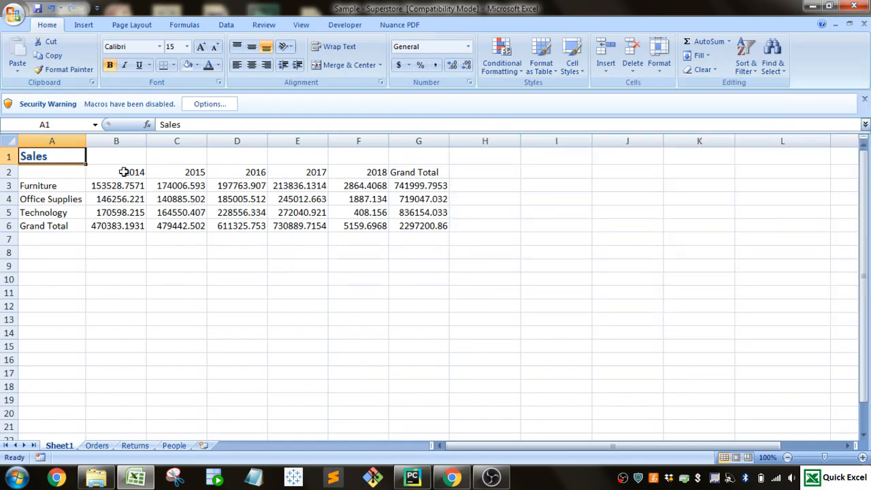
# Step: Style the 2014–2018 year headers as Heading 2 and the category names as Heading 4
pyautogui.moveTo(116, 171); pyautogui.dragTo(376, 172)
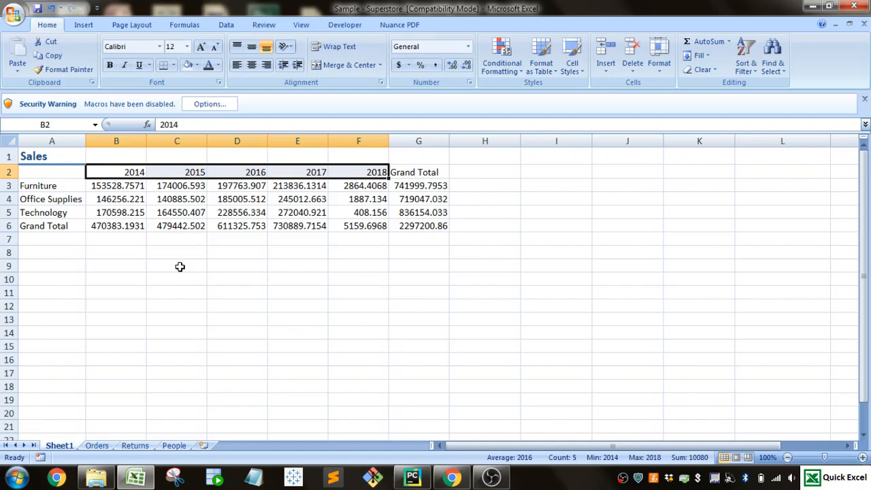
pyautogui.click(572, 57)
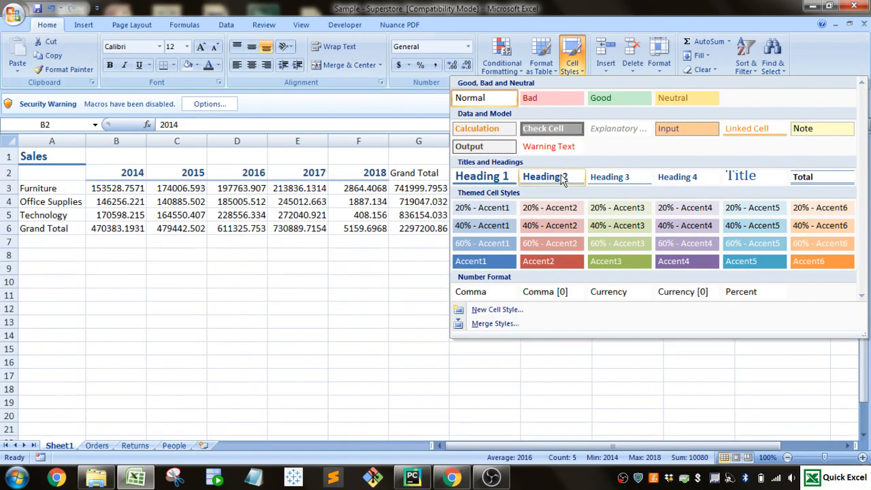
pyautogui.moveTo(574, 182)
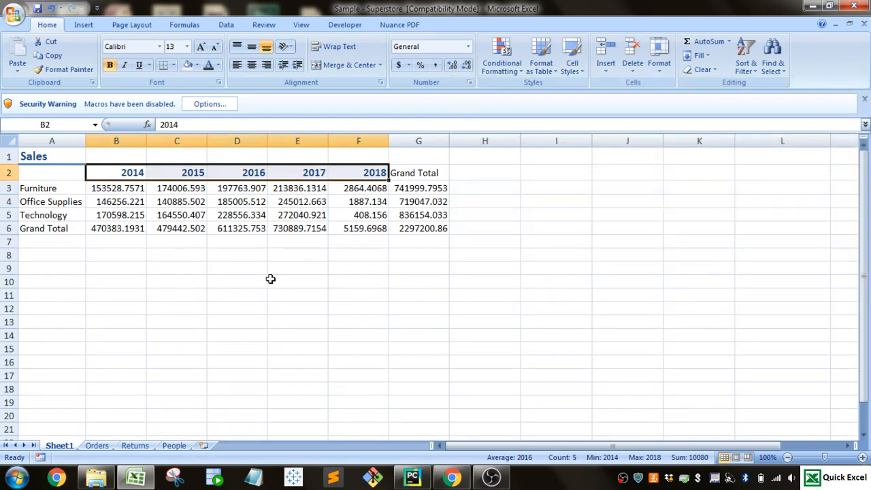
pyautogui.click(52, 187)
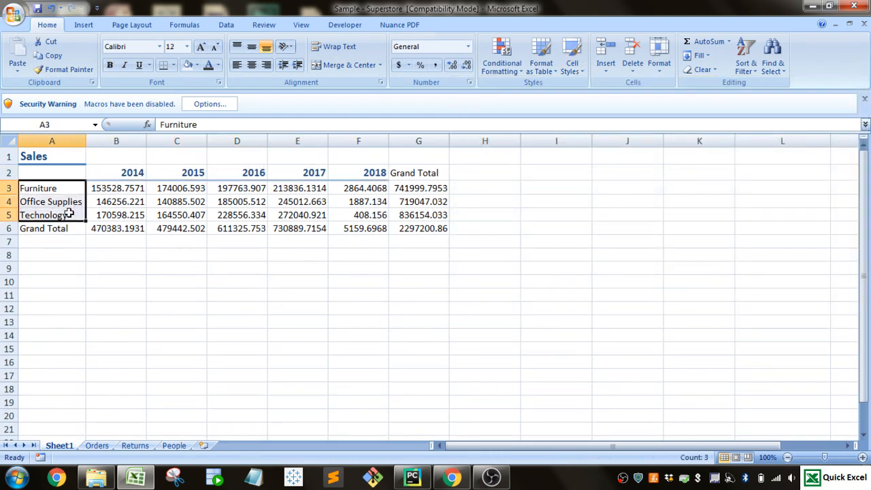
pyautogui.click(572, 55)
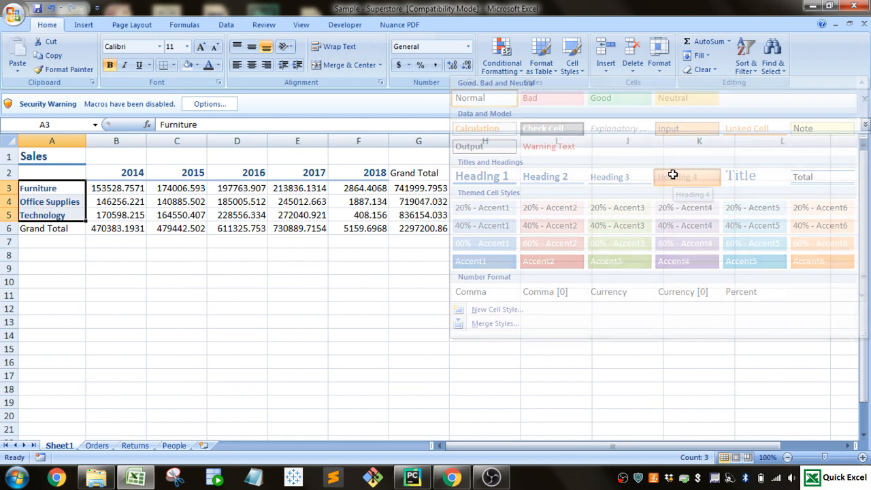
pyautogui.click(116, 267)
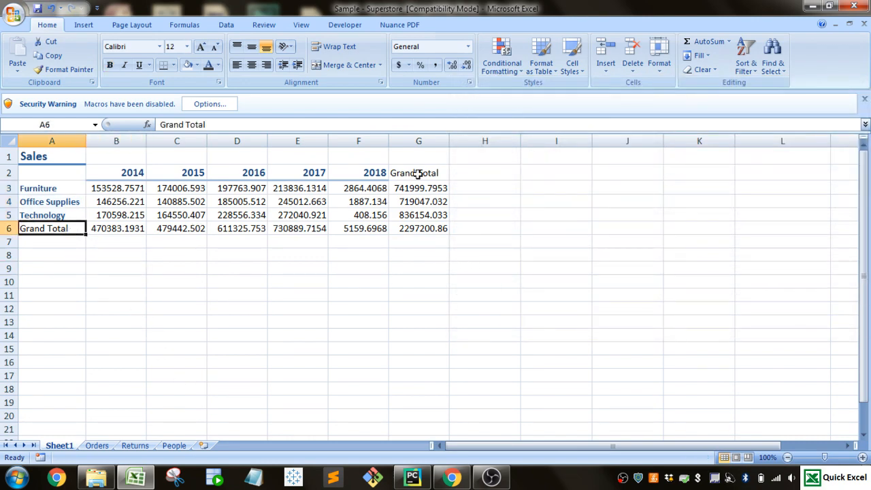
# Step: Give both Grand Total labels the Heading 4 style with light grey fill and grey text
pyautogui.click(419, 171)
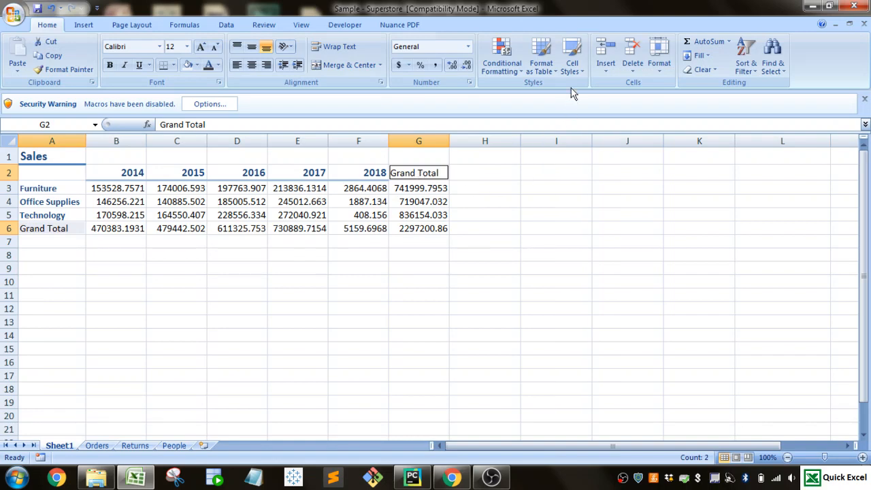
pyautogui.click(571, 58)
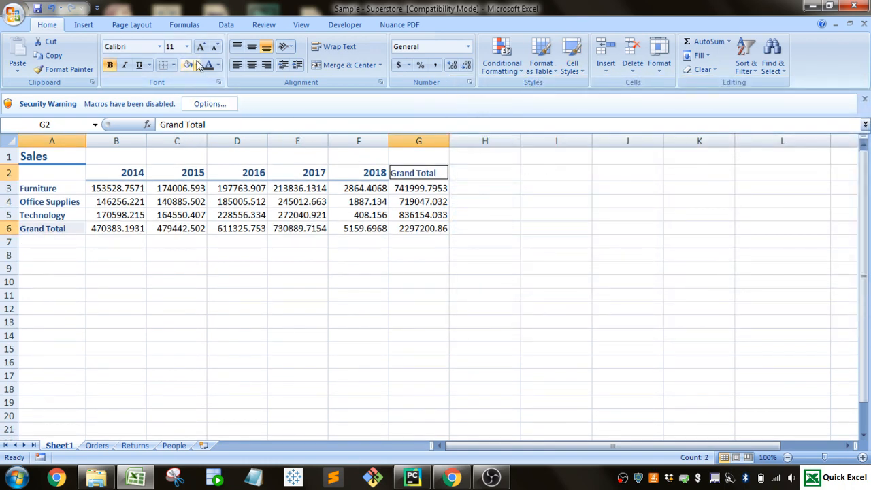
pyautogui.click(196, 65)
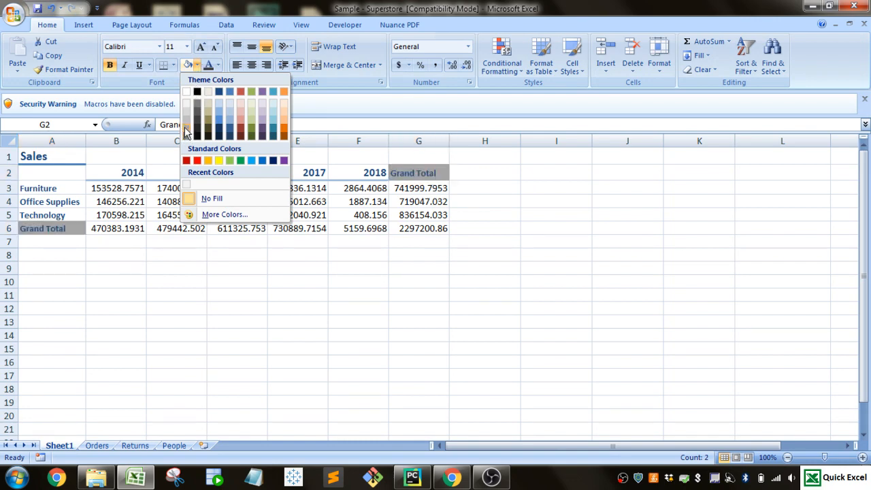
pyautogui.moveTo(198, 108)
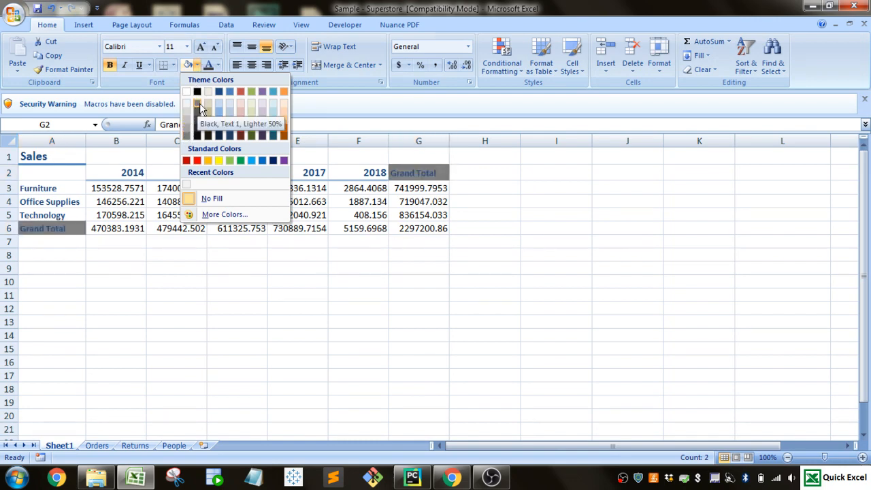
pyautogui.moveTo(187, 114)
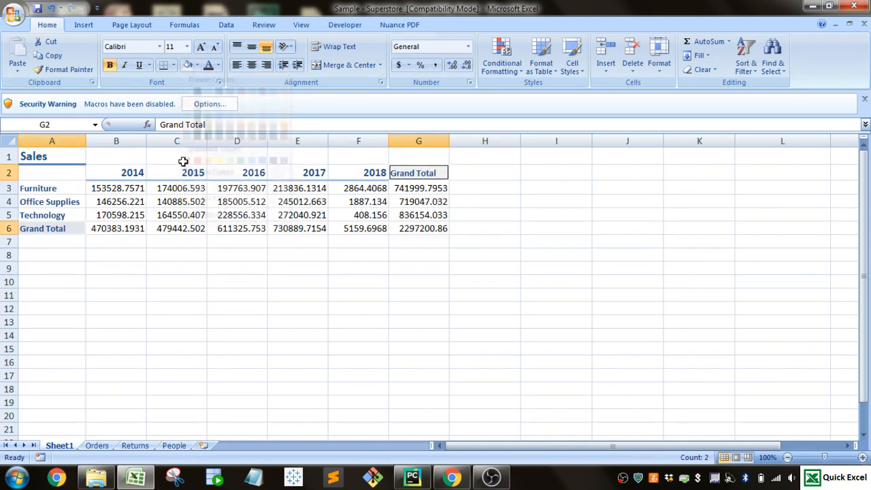
pyautogui.click(219, 65)
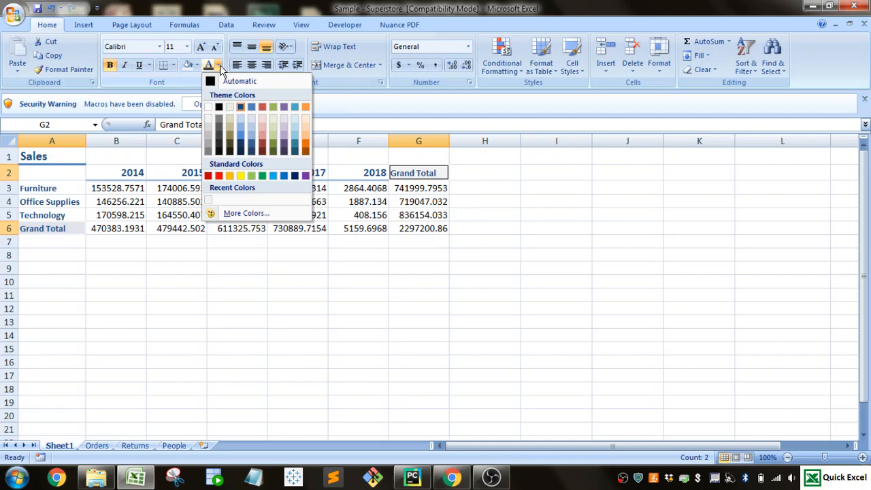
pyautogui.moveTo(219, 121)
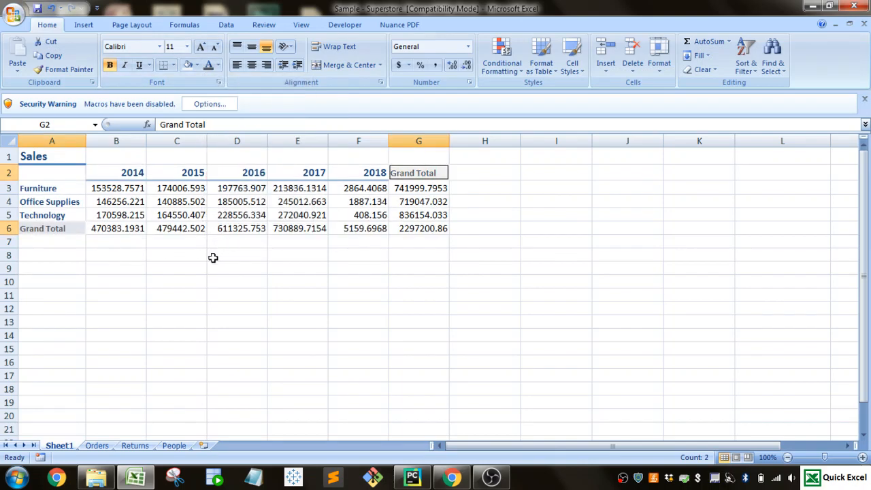
# Step: Shade the yearly sales figures light blue and apply the Total style to the Grand Total row
pyautogui.click(116, 267)
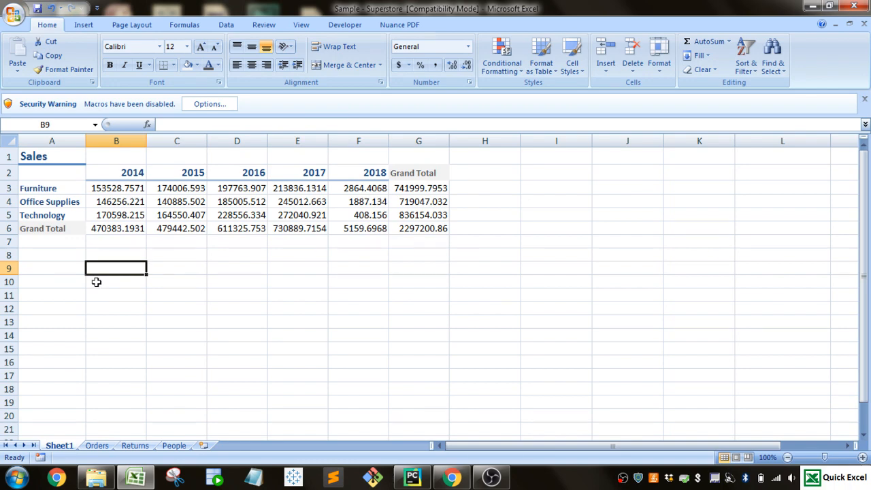
pyautogui.moveTo(416, 188)
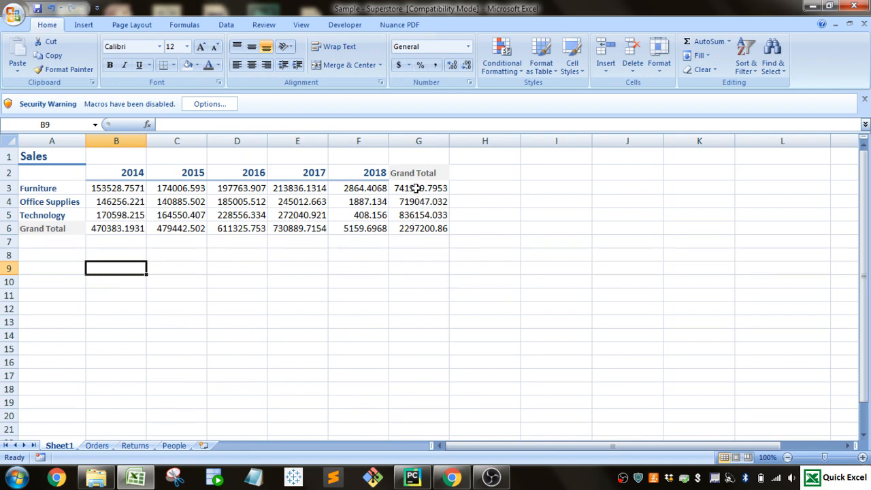
pyautogui.moveTo(116, 188); pyautogui.dragTo(370, 215)
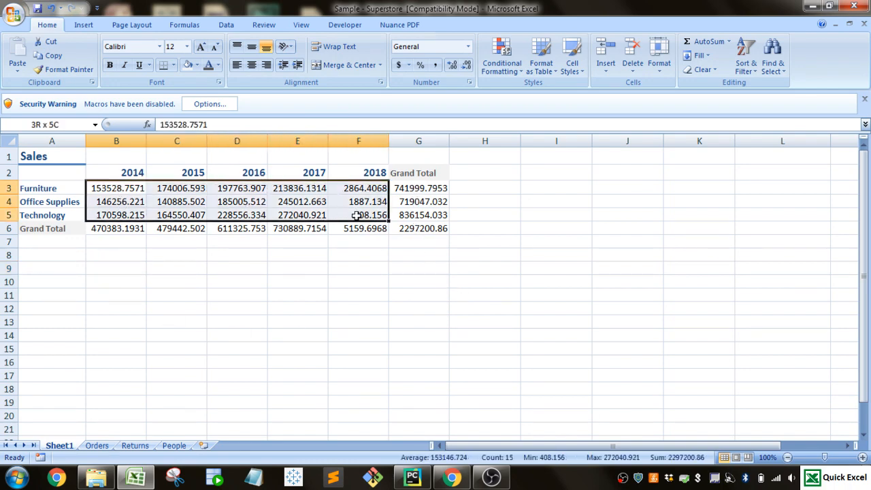
pyautogui.click(115, 188)
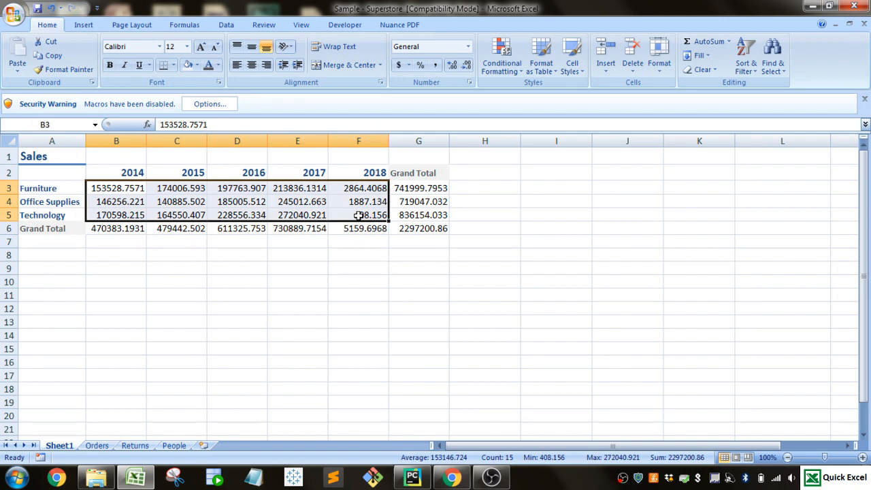
pyautogui.click(571, 57)
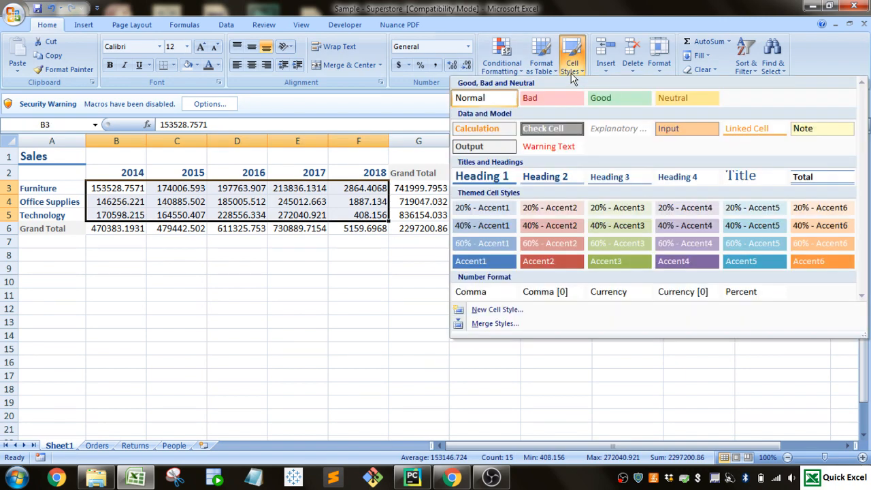
pyautogui.moveTo(482, 226)
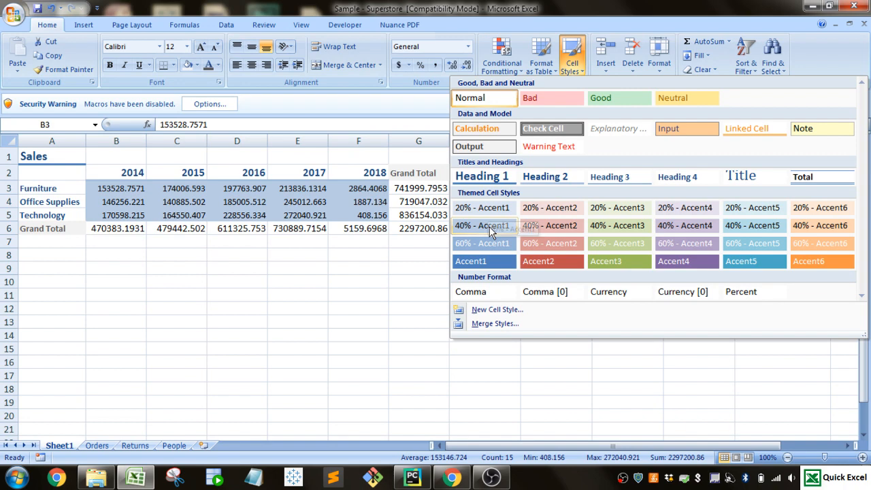
pyautogui.moveTo(490, 218)
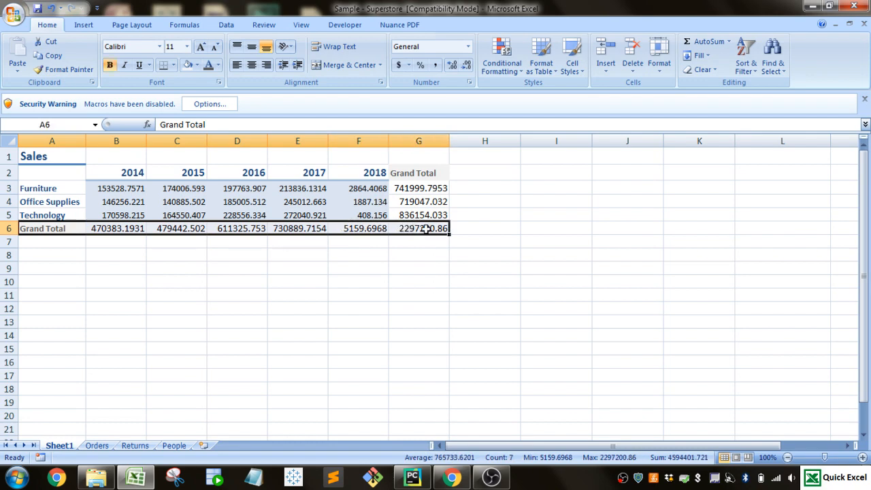
pyautogui.click(571, 54)
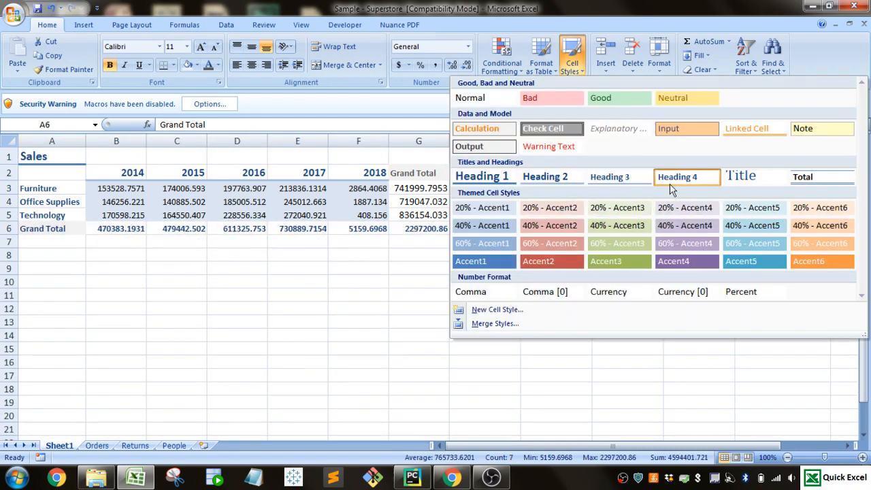
pyautogui.moveTo(819, 185)
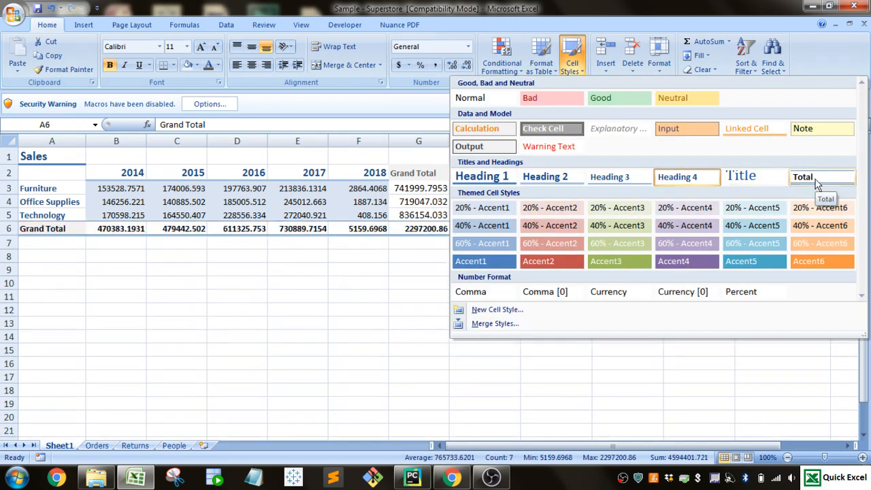
pyautogui.click(177, 349)
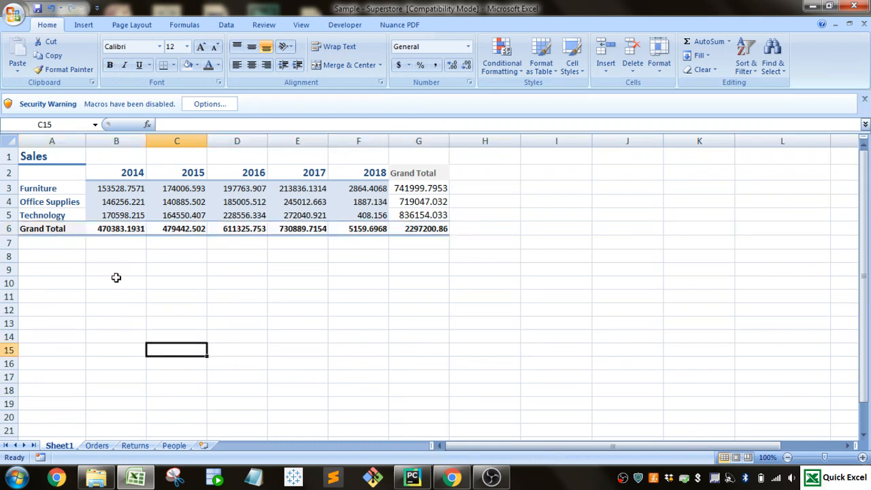
# Step: Fill the Grand Total column figures G3:G6 with a chosen colour
pyautogui.click(419, 187)
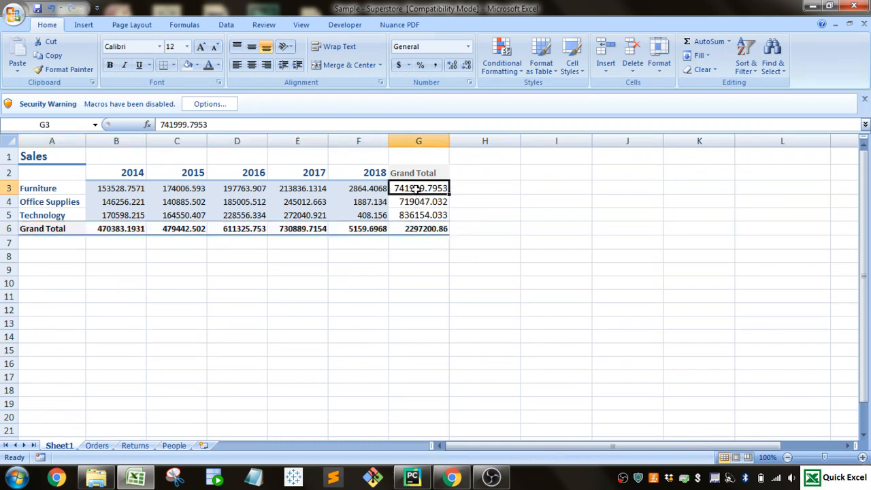
pyautogui.click(572, 53)
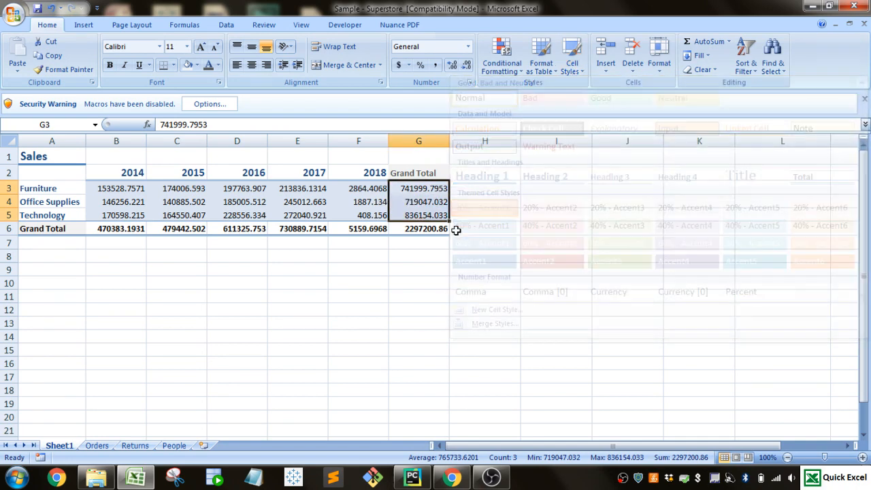
pyautogui.click(196, 66)
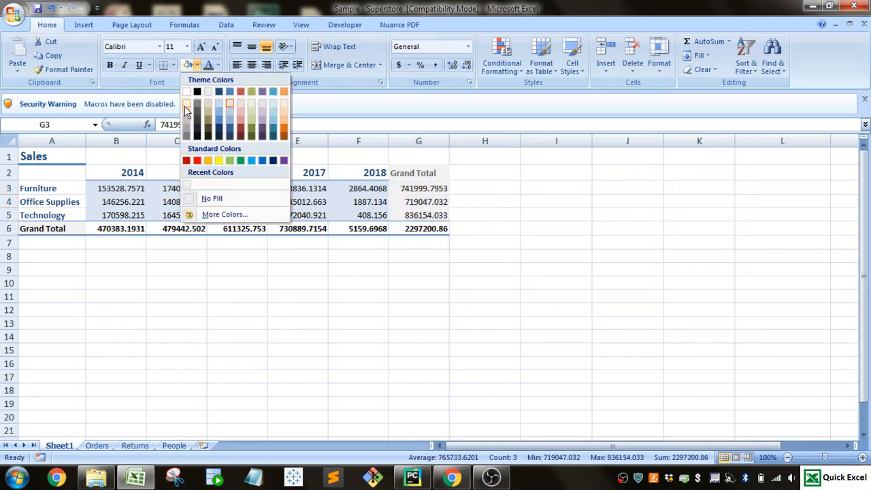
pyautogui.click(359, 363)
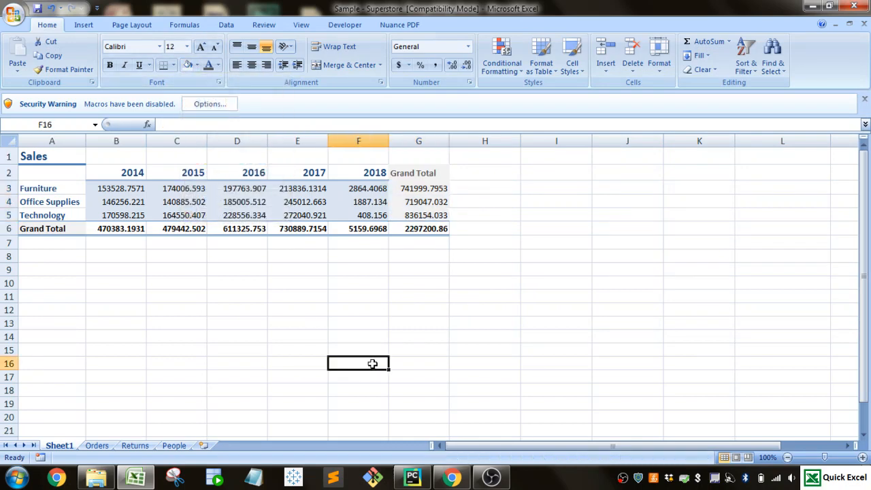
pyautogui.moveTo(272, 312)
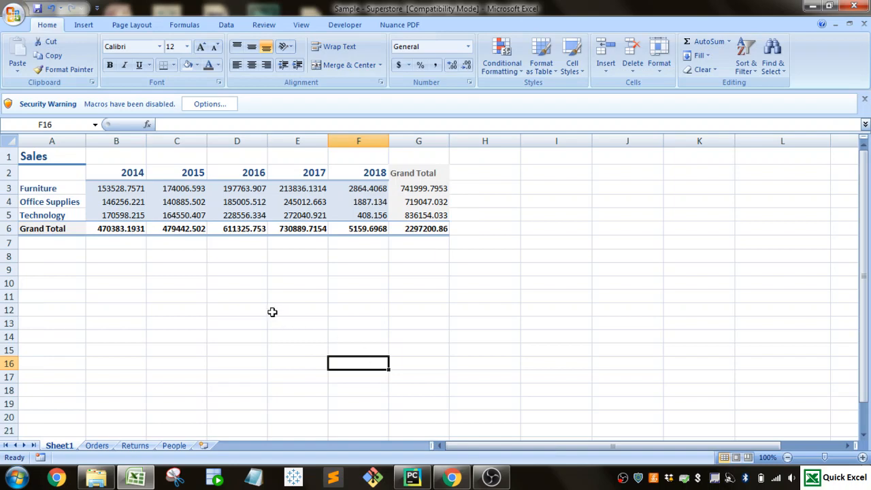
pyautogui.moveTo(125, 231)
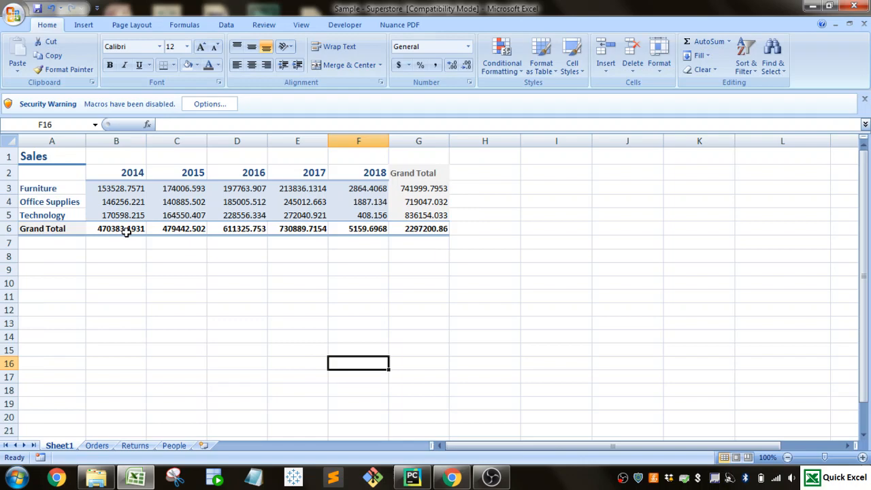
pyautogui.moveTo(120, 199)
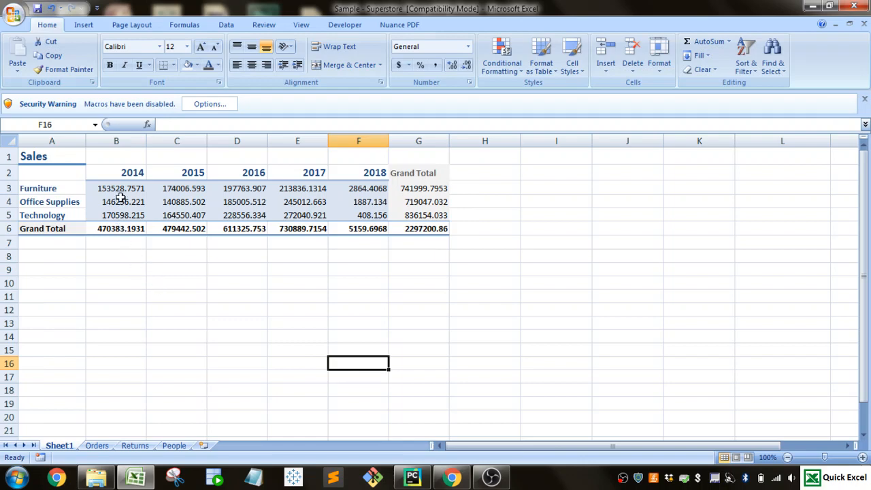
# Step: Select the sales figures B3:G6 for Comma Style accounting format
pyautogui.moveTo(116, 188); pyautogui.dragTo(419, 229)
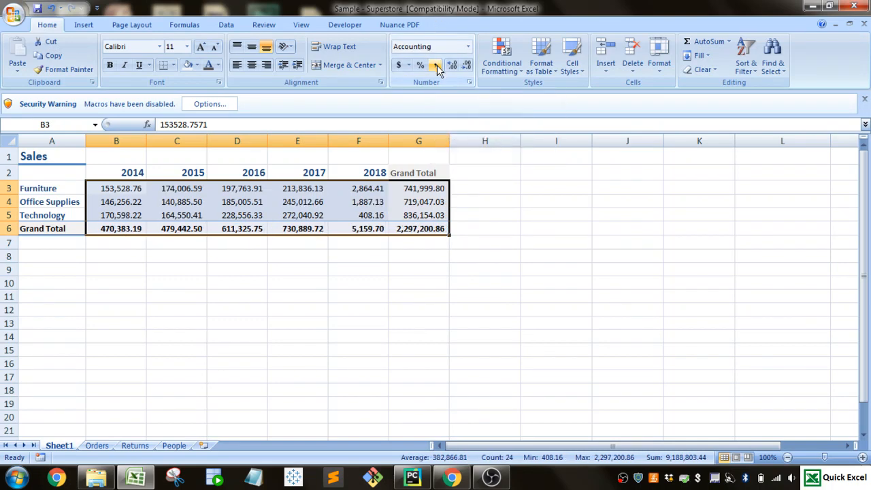
pyautogui.moveTo(307, 206)
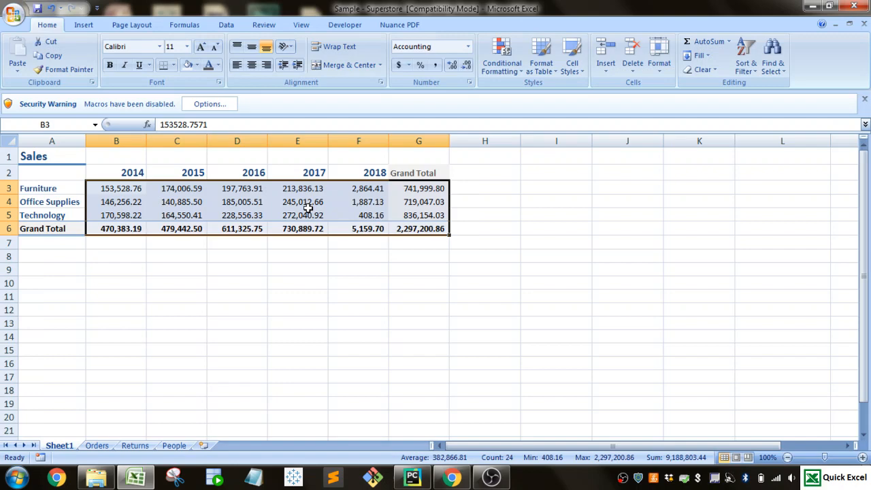
pyautogui.moveTo(247, 277)
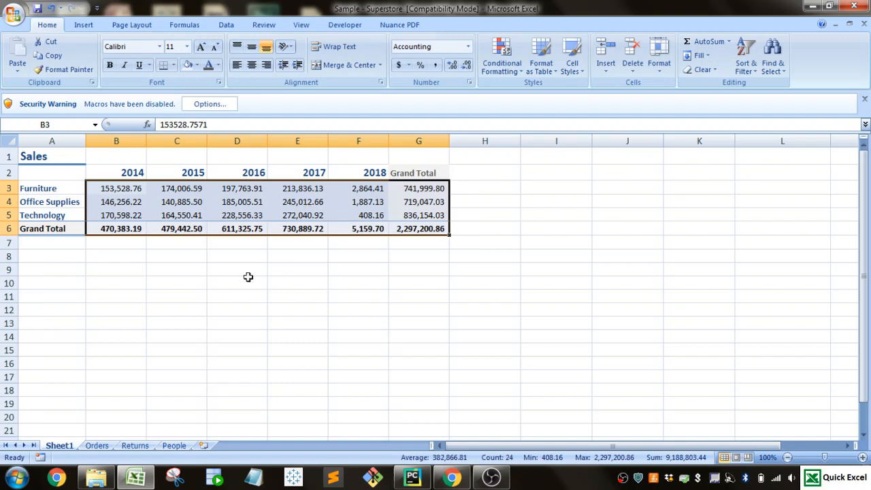
pyautogui.moveTo(460, 229)
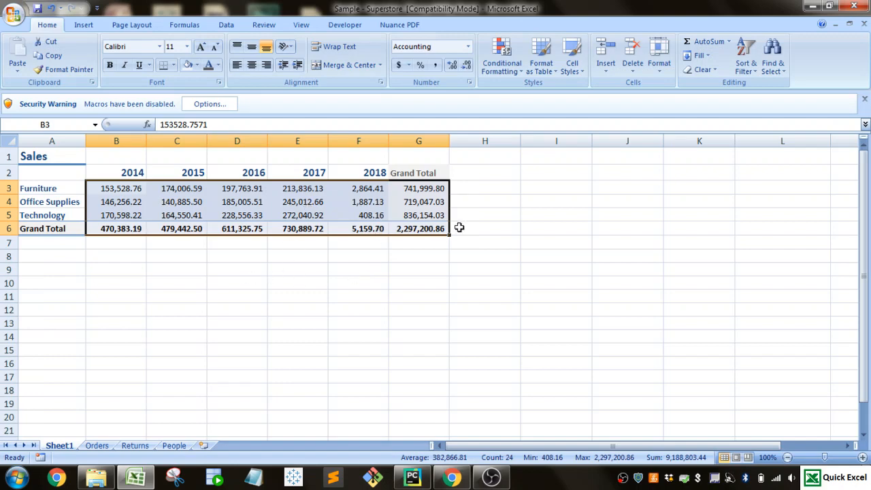
# Step: Bring up Format Cells for the sales figures and switch to the Custom category
pyautogui.click(237, 215)
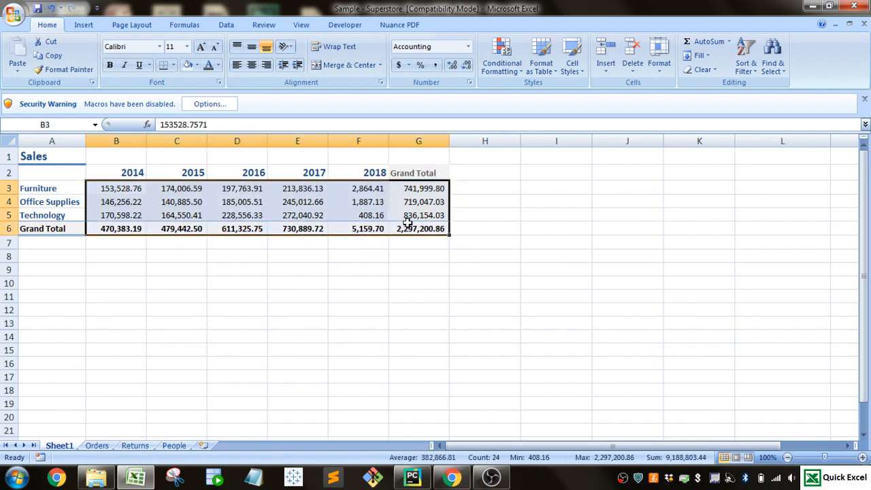
pyautogui.rightClick(405, 228)
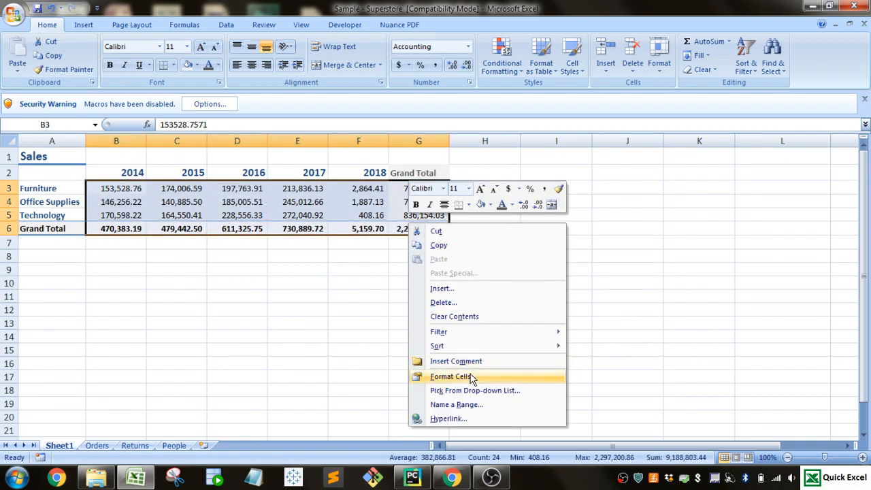
pyautogui.moveTo(461, 96)
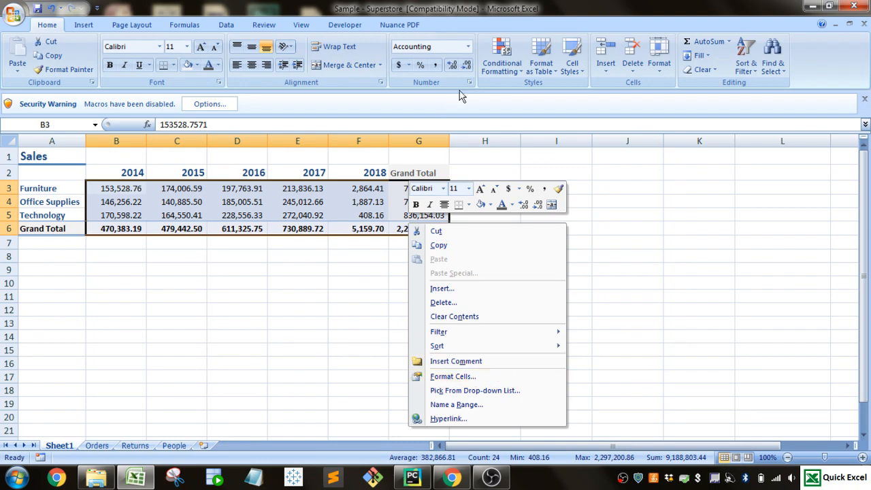
pyautogui.moveTo(471, 376)
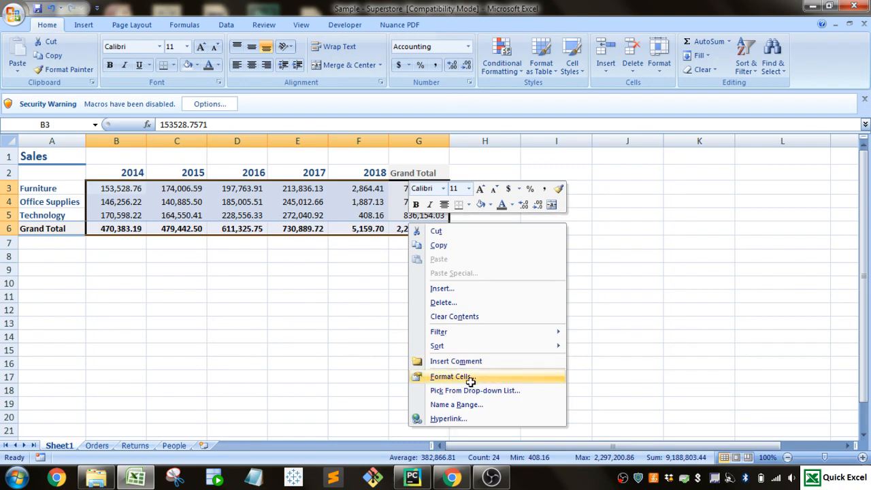
pyautogui.click(450, 376)
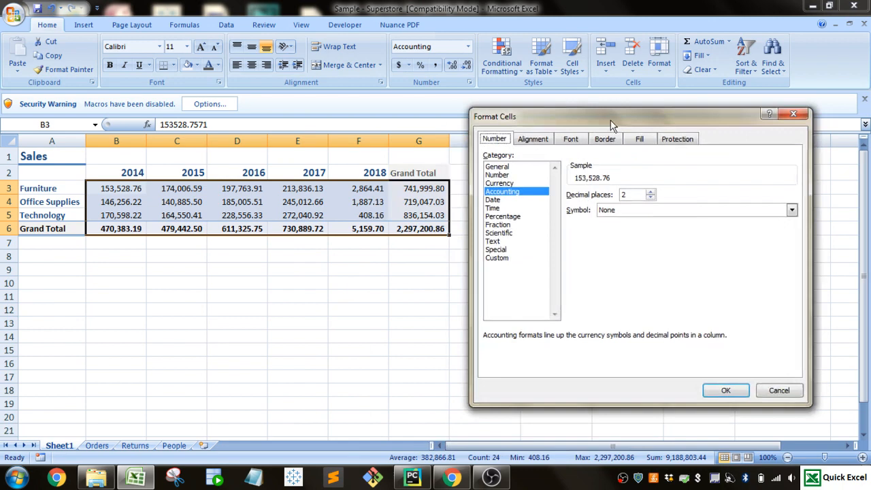
pyautogui.click(501, 257)
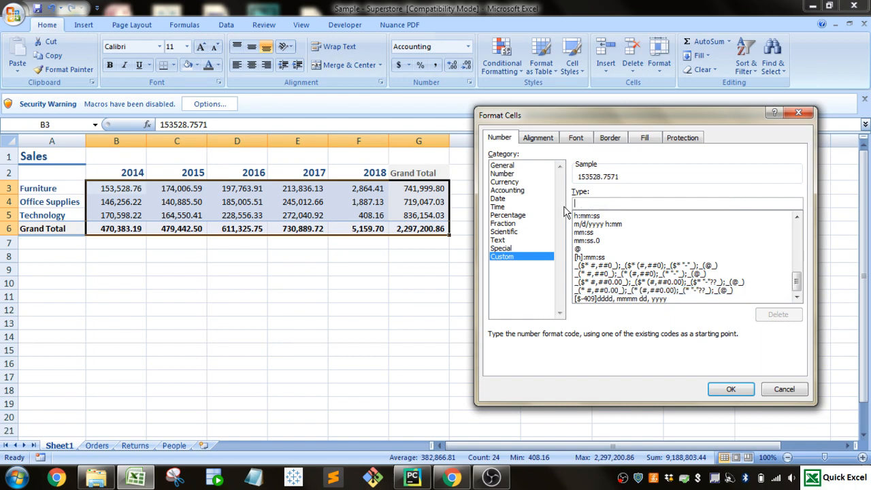
# Step: Apply the custom format #,.00"K" so figures show in thousands, e.g. 153.53K
pyautogui.write('#')
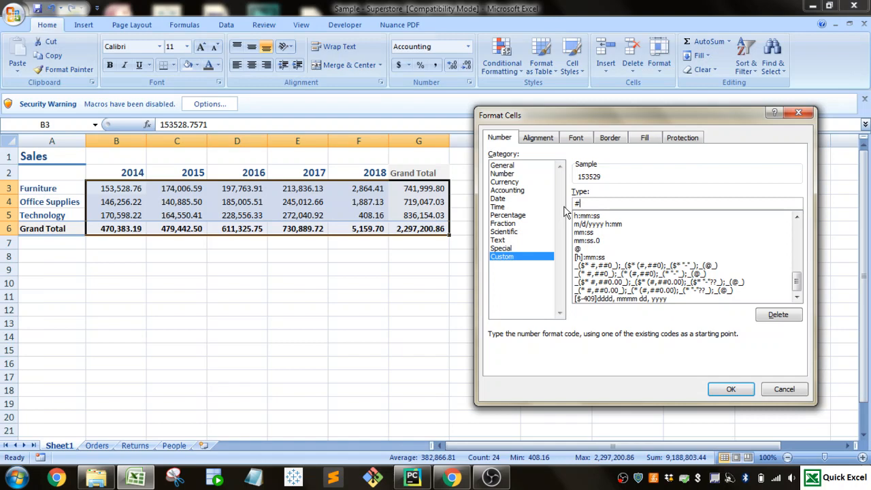
pyautogui.write(',')
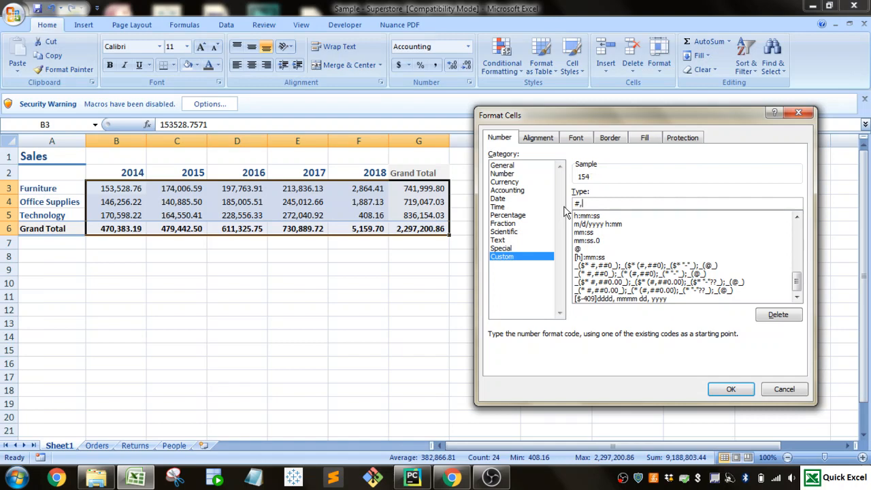
pyautogui.write('.')
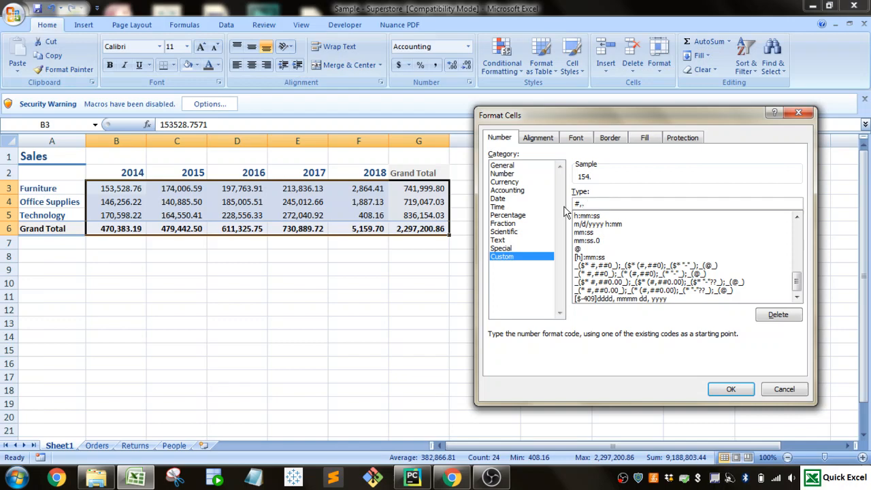
pyautogui.write('0')
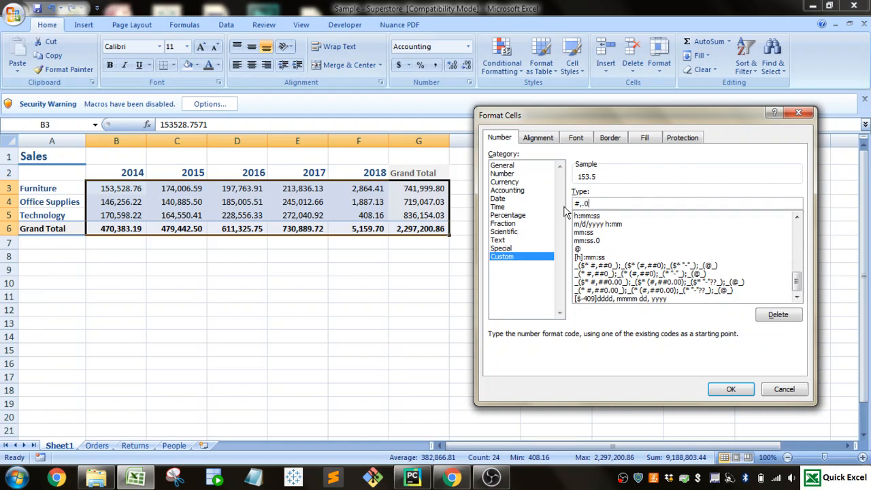
pyautogui.press('Backspace')
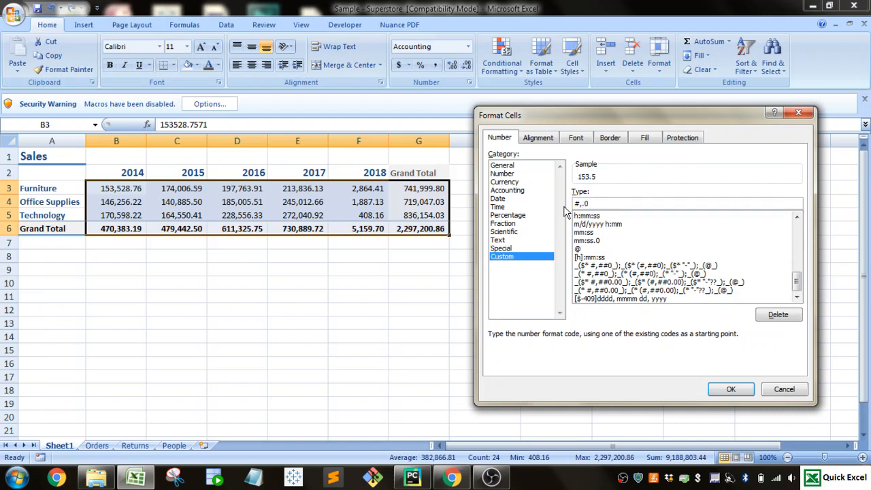
pyautogui.write('00')
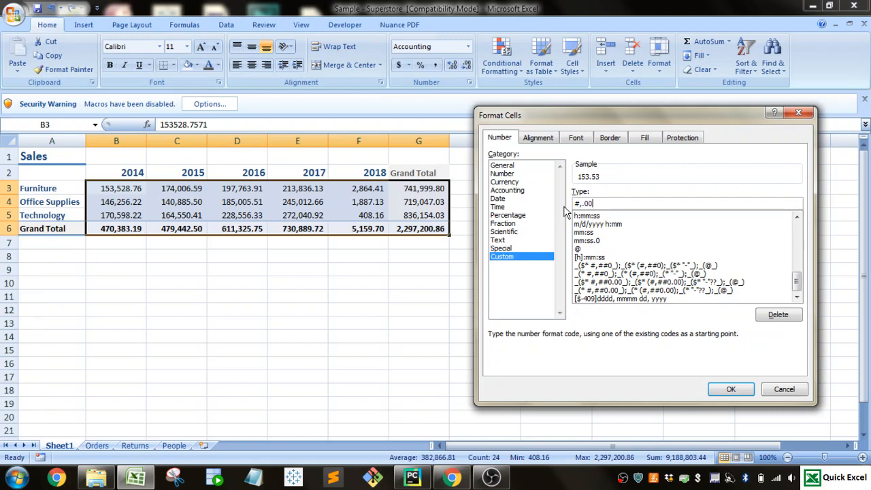
pyautogui.write('"K')
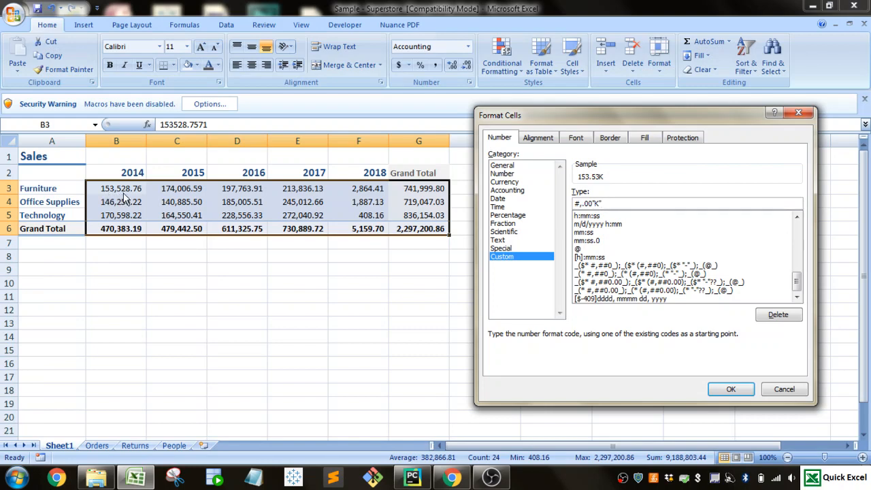
pyautogui.moveTo(120, 217)
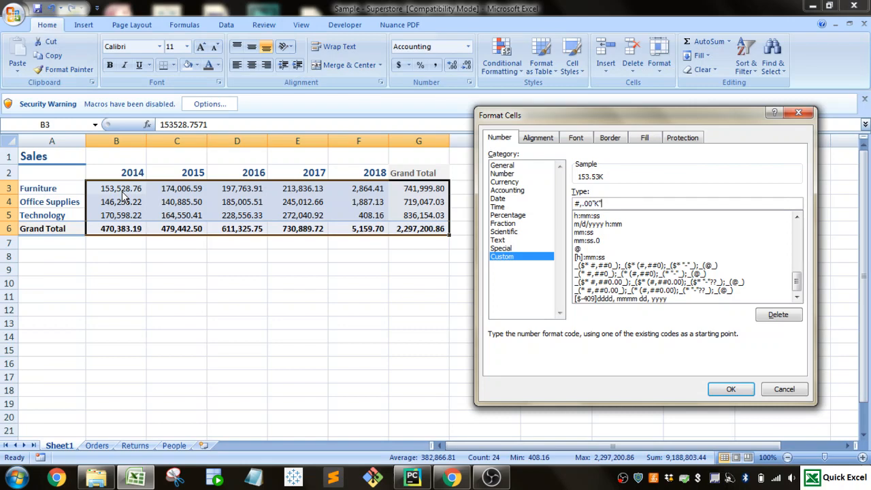
pyautogui.moveTo(615, 183)
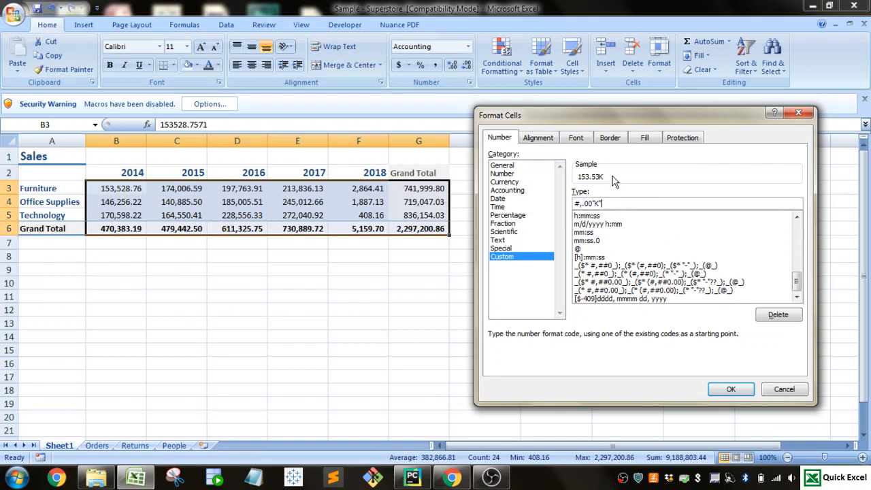
pyautogui.moveTo(601, 188)
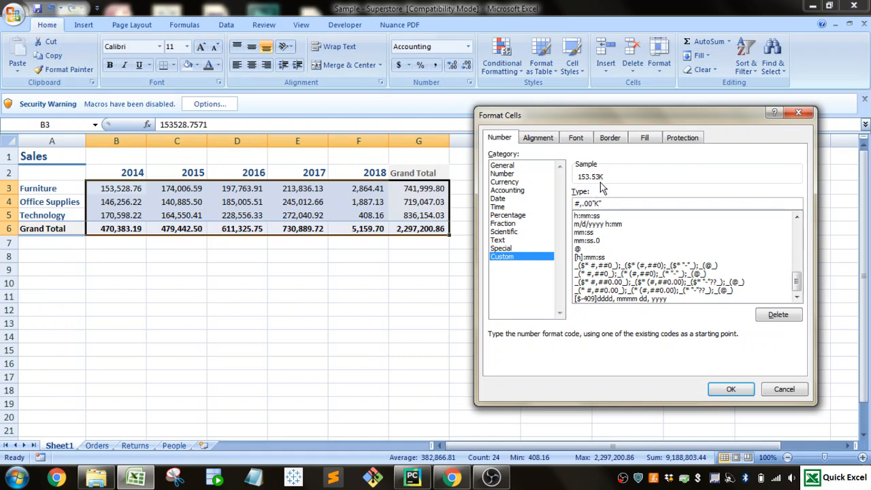
pyautogui.click(730, 389)
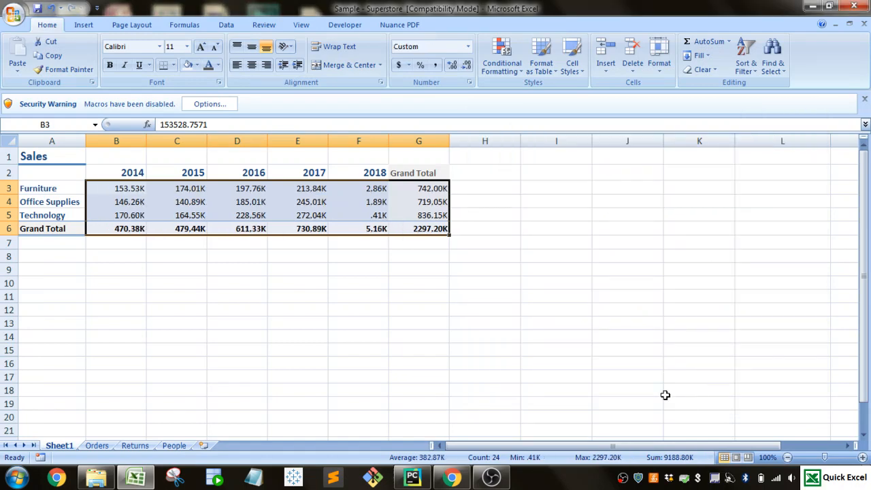
# Step: Enter the sample value 2500000 in cell B9 below the table
pyautogui.click(115, 270)
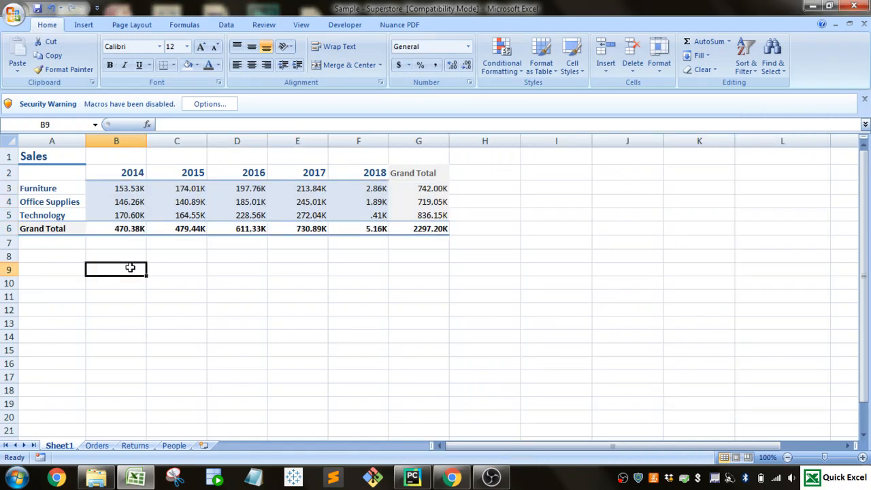
pyautogui.write('2500')
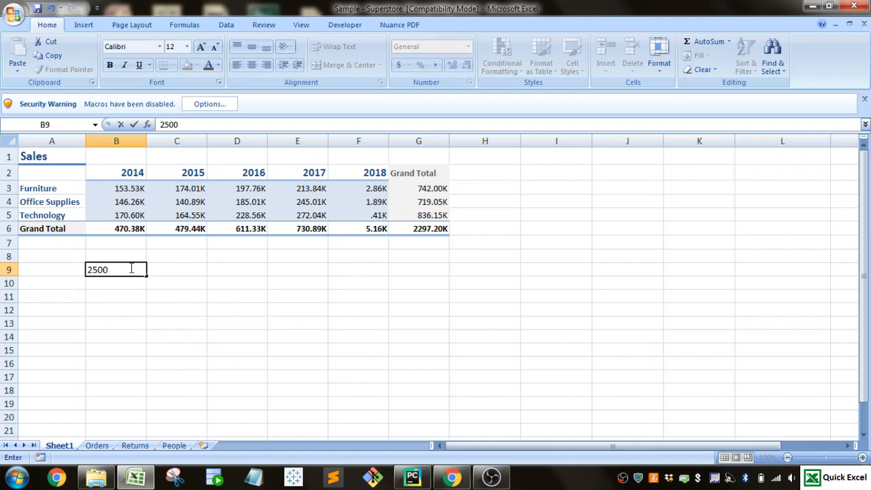
pyautogui.press('Return')
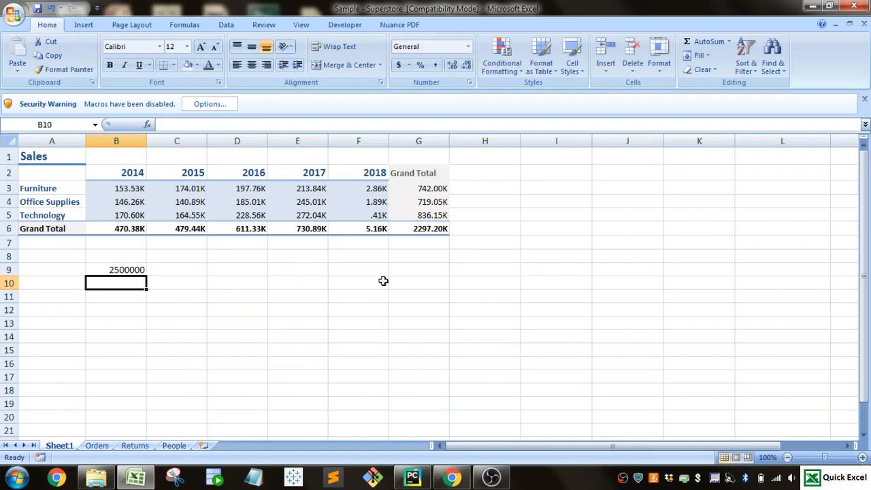
pyautogui.click(117, 270)
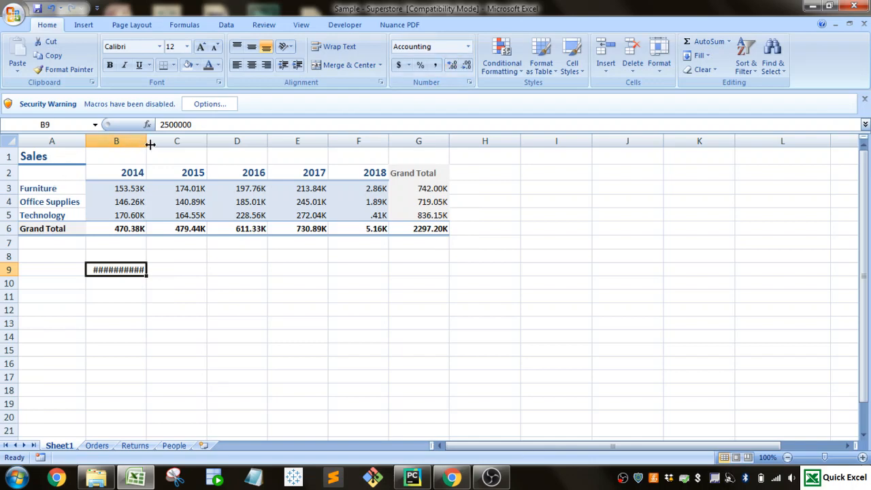
pyautogui.rightClick(116, 270)
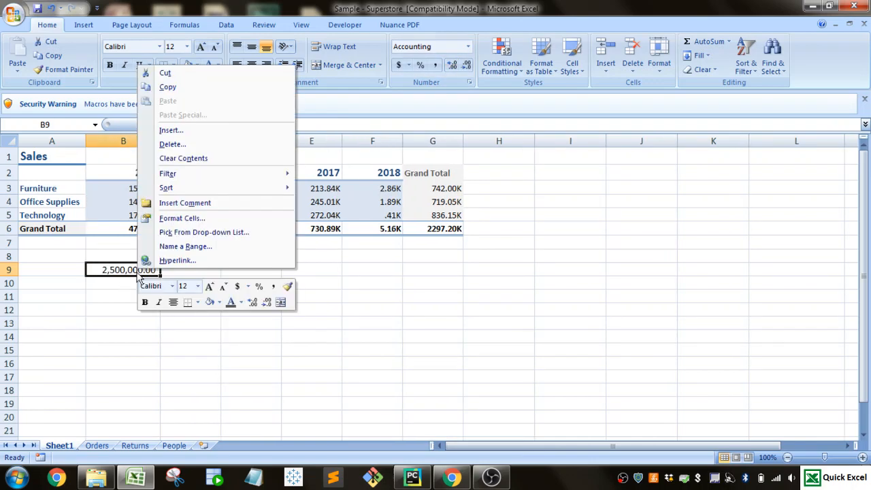
# Step: Apply the custom format #,,.00"M" to B9 so it reads 2.50M
pyautogui.click(183, 218)
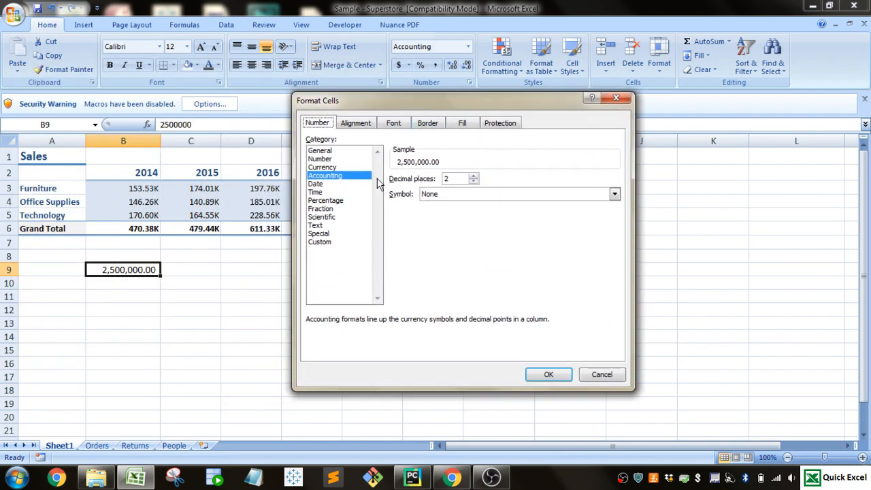
pyautogui.click(320, 242)
pyautogui.write('#')
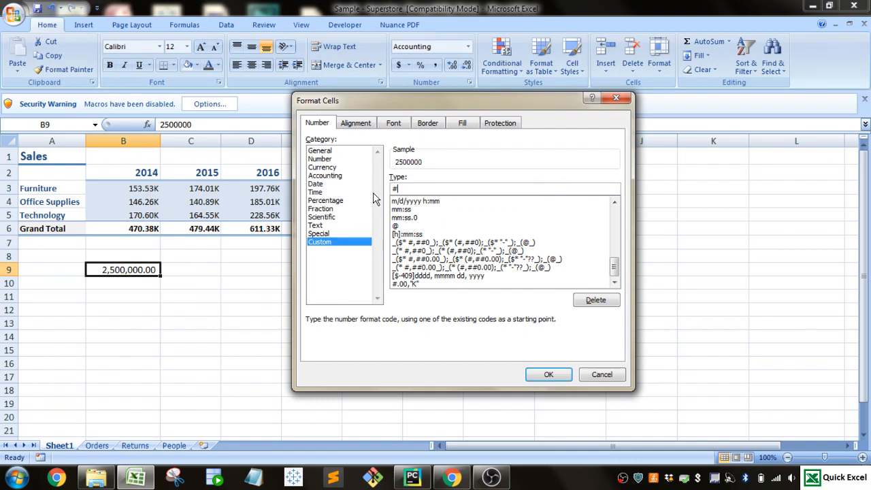
pyautogui.write(',,')
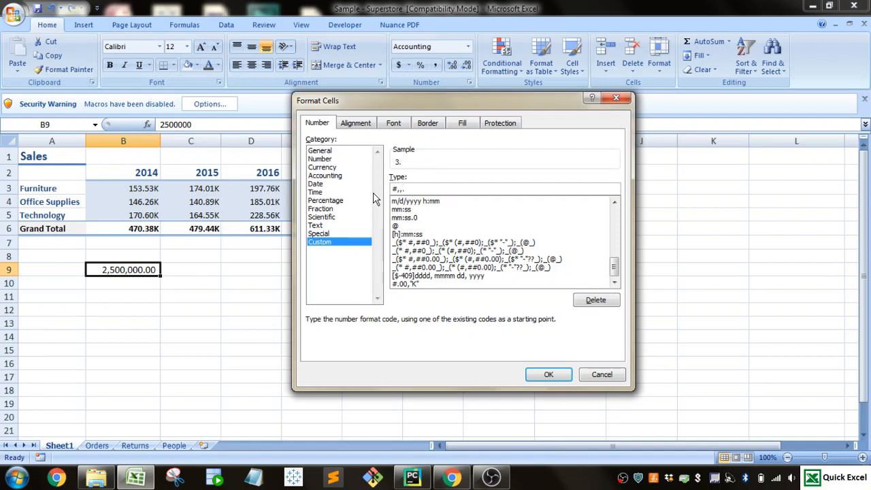
pyautogui.write('.00')
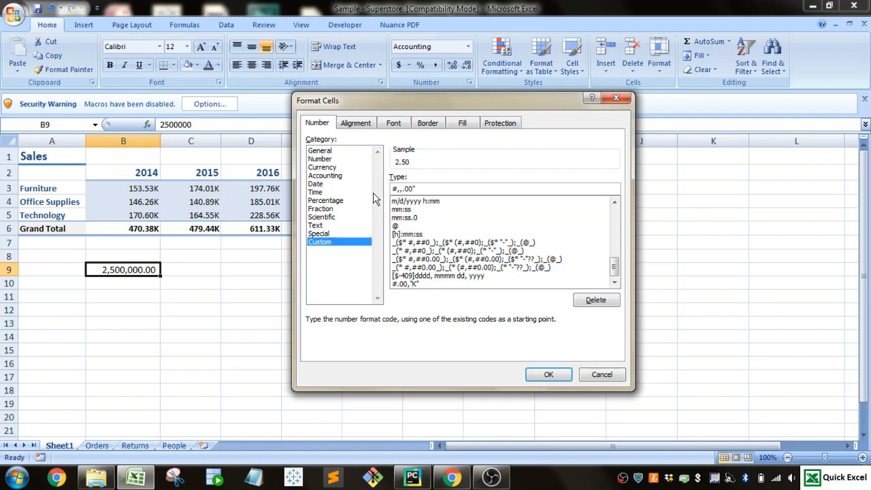
pyautogui.write('"M"')
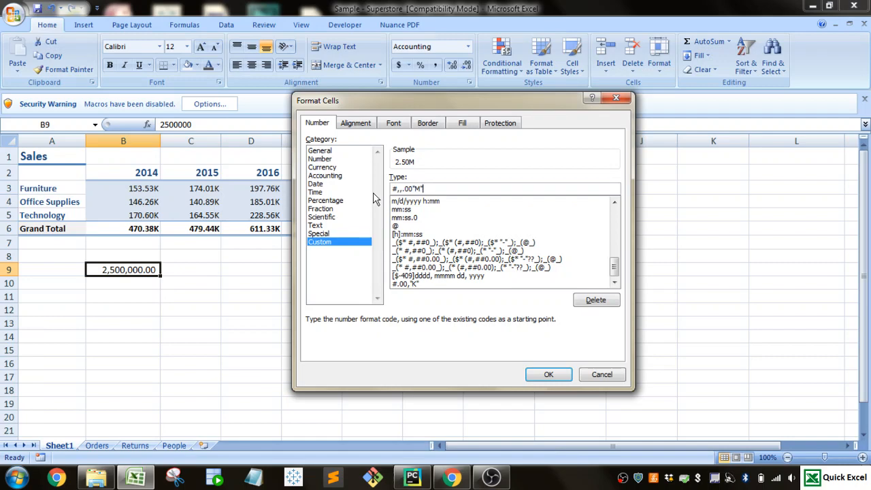
pyautogui.click(549, 374)
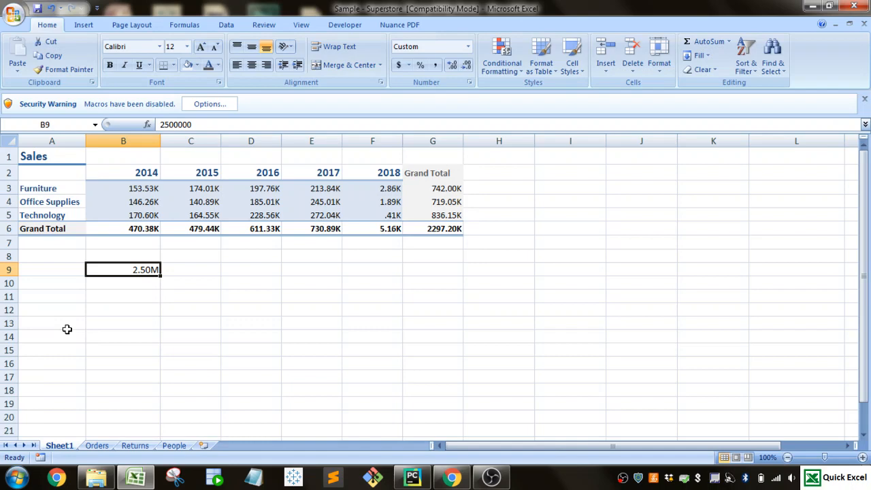
pyautogui.moveTo(66, 188)
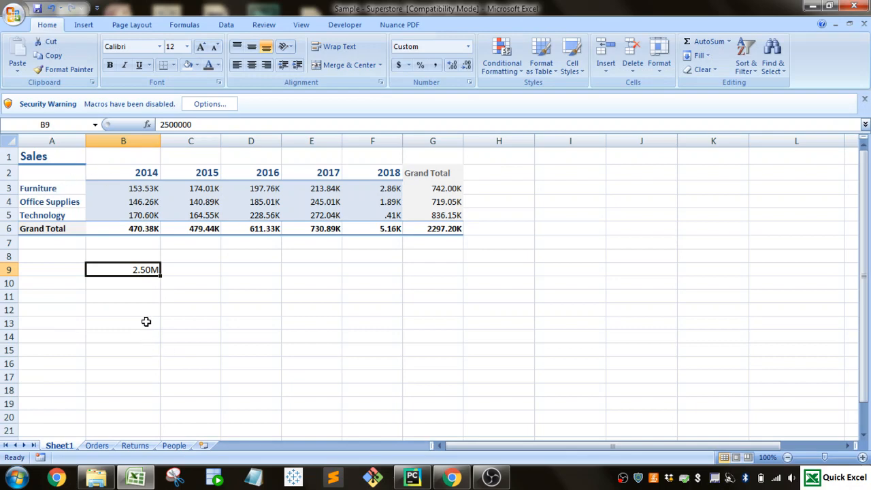
pyautogui.moveTo(141, 293)
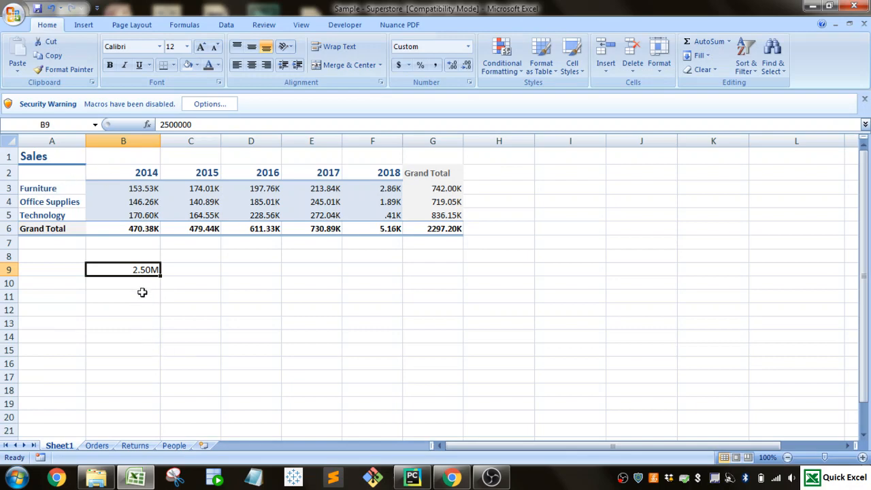
# Step: Switch to the View ribbon to reach the gridlines display settings
pyautogui.click(301, 24)
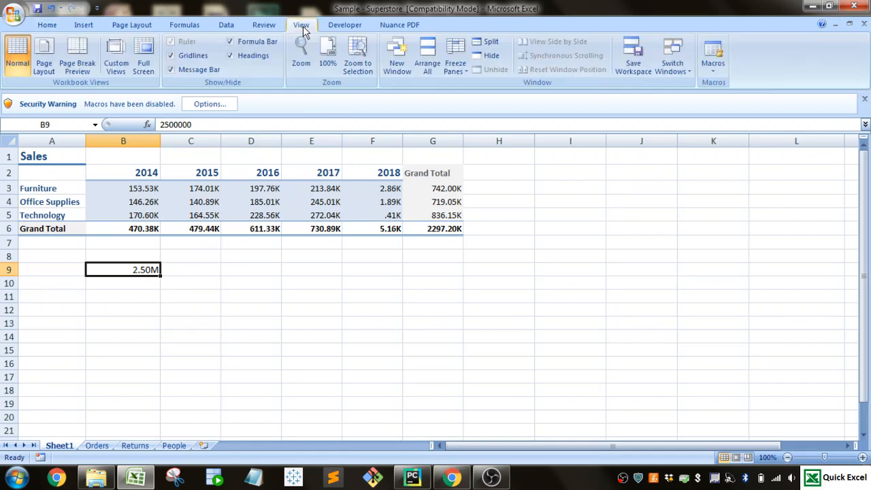
# Step: Hide the worksheet gridlines and check the Sales table A1:G6 on the plain white sheet
pyautogui.click(172, 55)
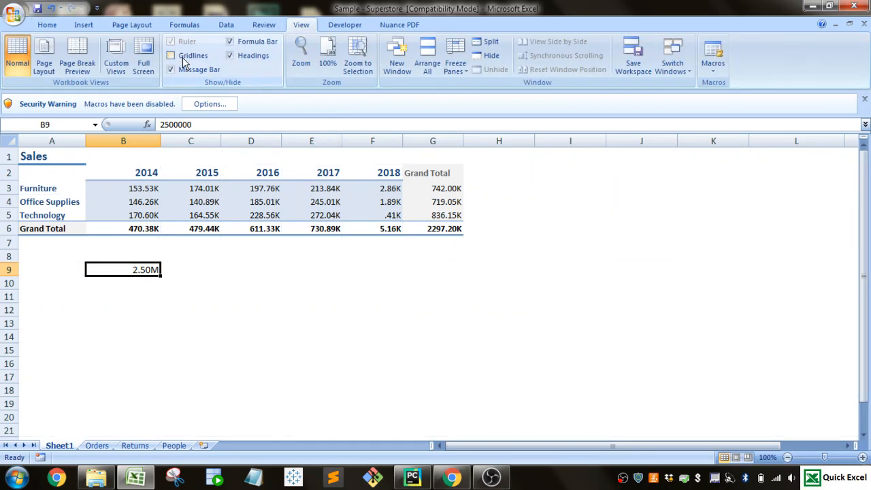
pyautogui.click(172, 54)
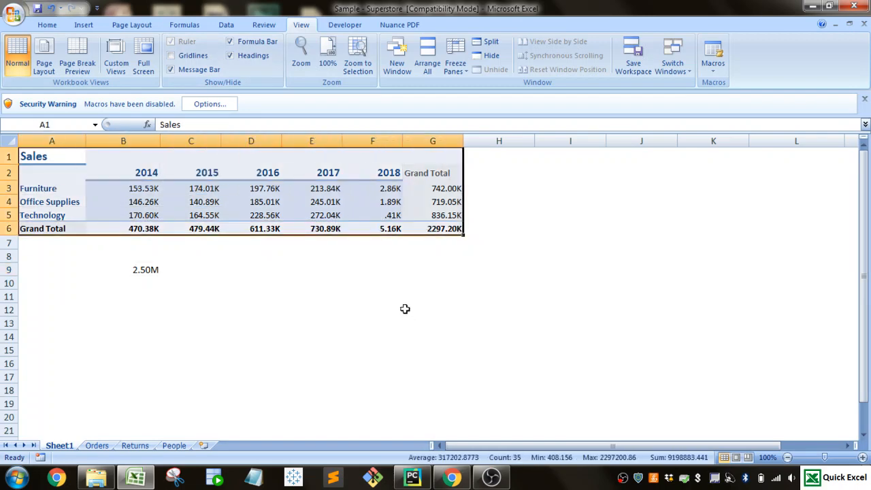
pyautogui.click(432, 310)
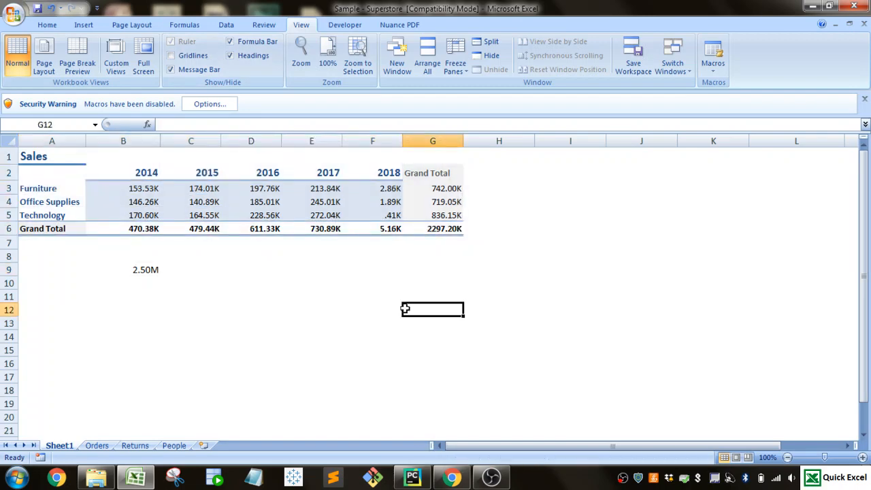
pyautogui.moveTo(52, 155); pyautogui.dragTo(433, 229)
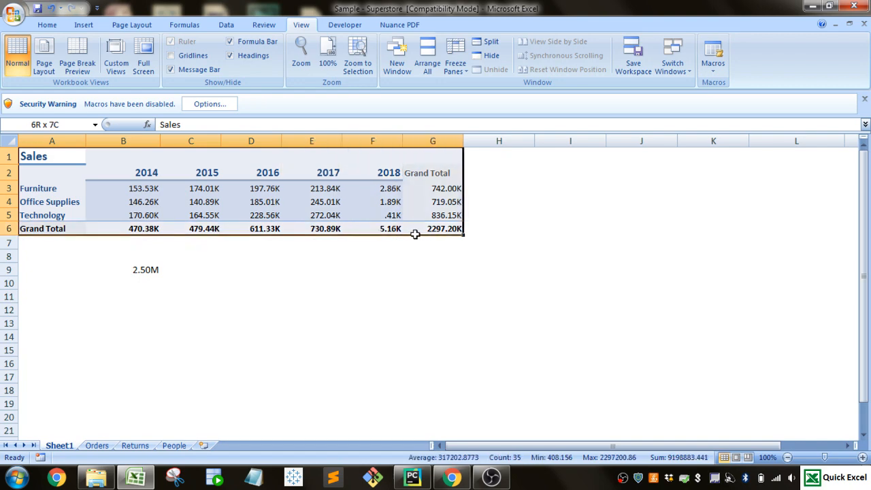
pyautogui.click(373, 281)
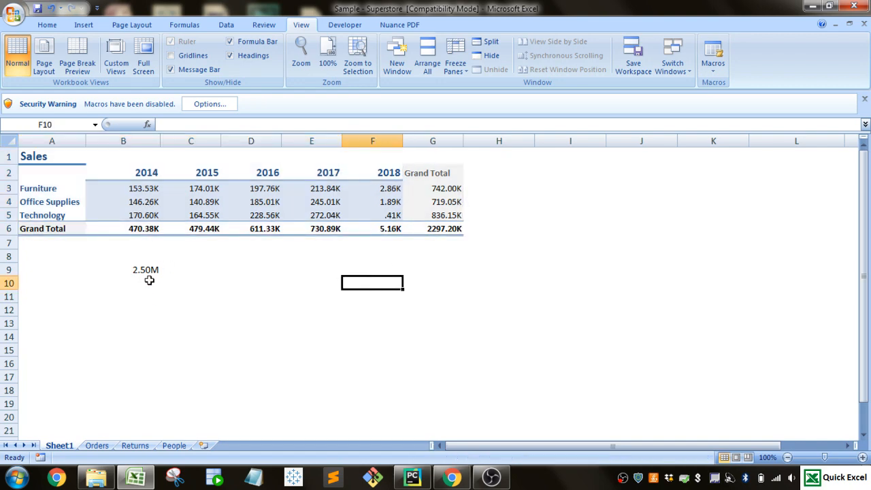
# Step: Clear the 2.50M sample value from B9, leaving only the formatted Sales table
pyautogui.click(123, 270)
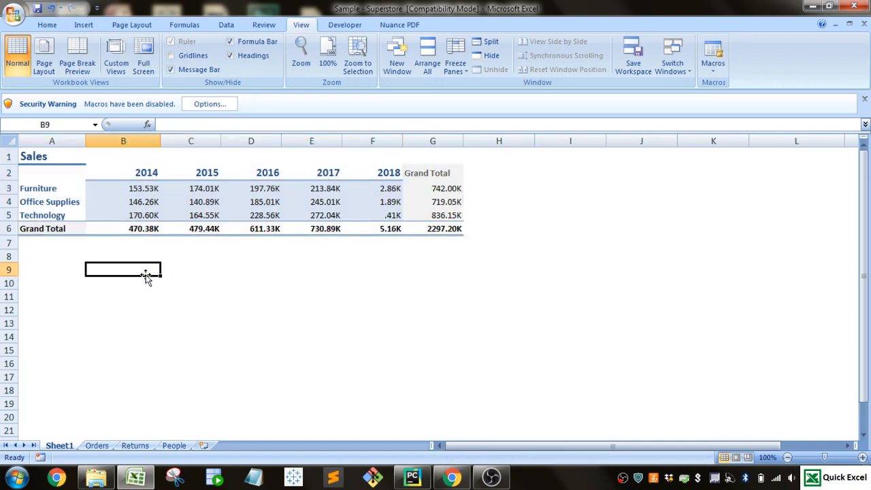
pyautogui.click(122, 256)
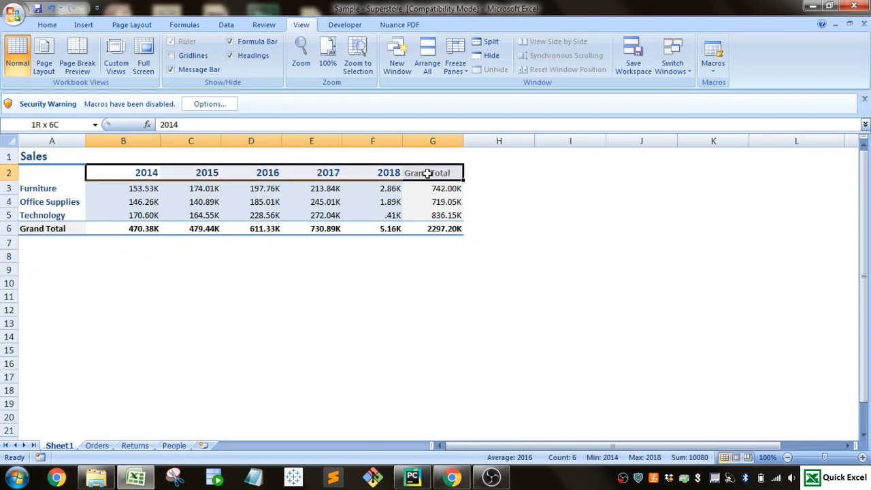
pyautogui.click(47, 24)
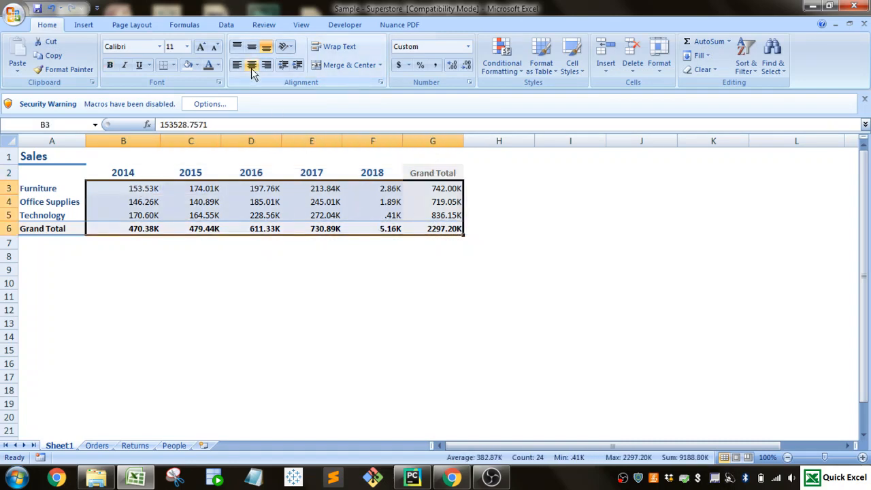
# Step: Center the 2014–2018 and Grand Total headings and the B3:G6 sales figures
pyautogui.click(250, 65)
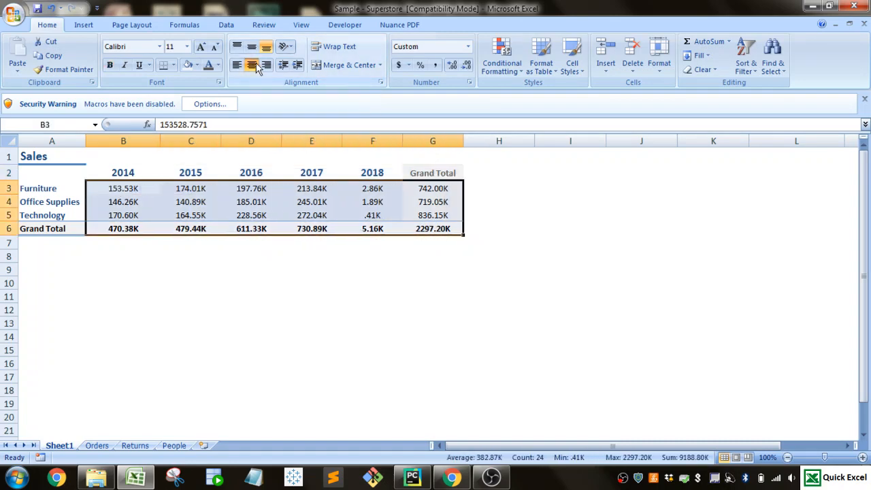
pyautogui.click(251, 322)
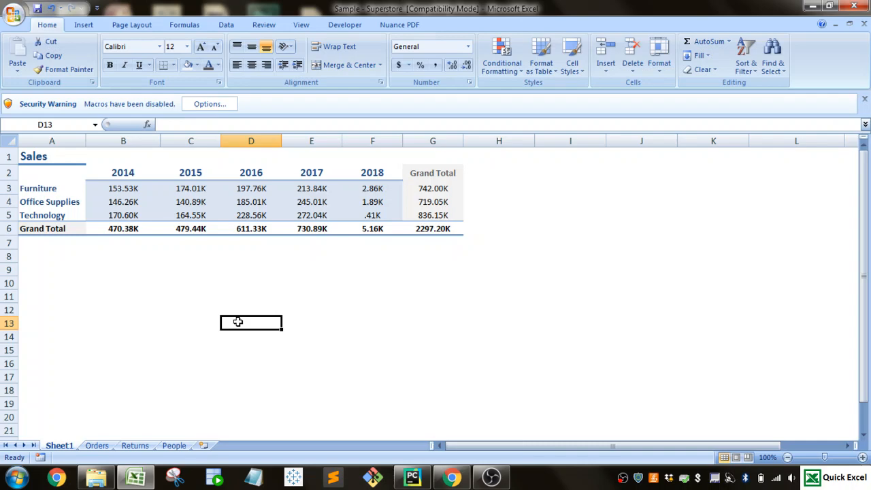